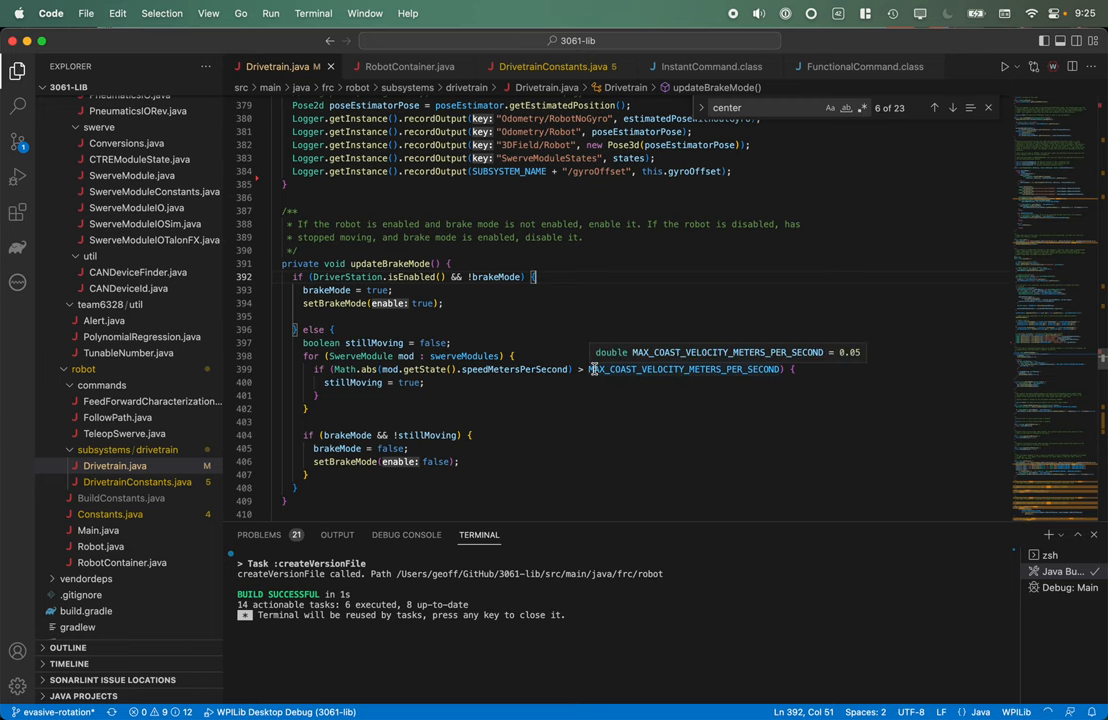
pyautogui.moveTo(168, 466)
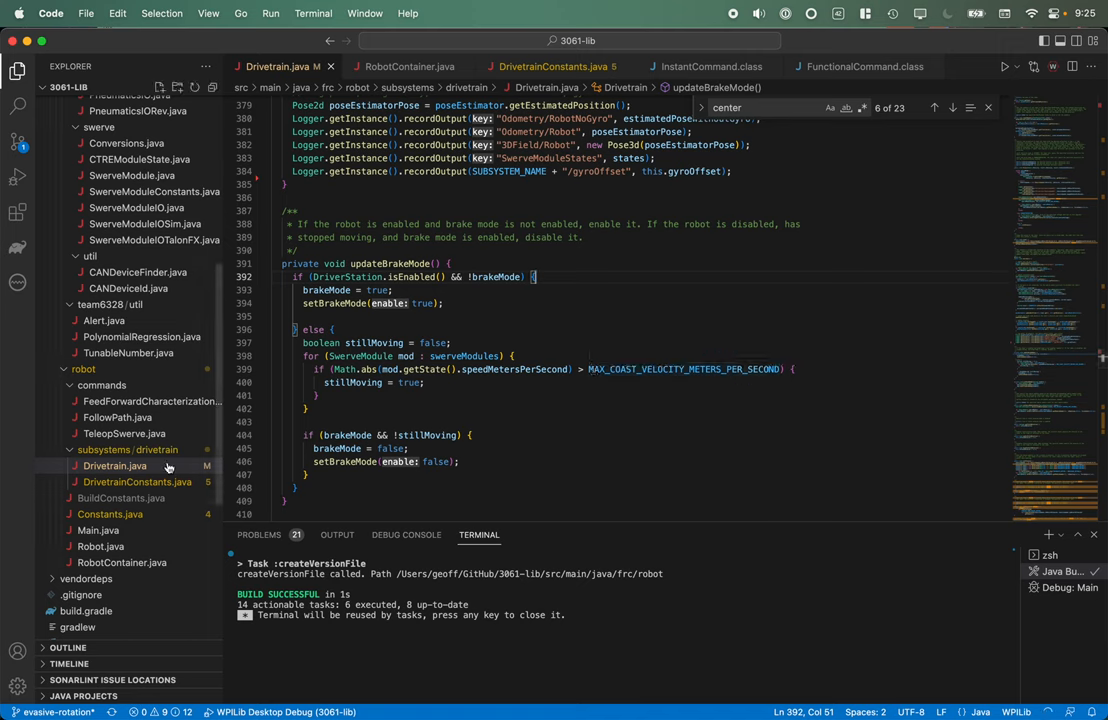
pyautogui.moveTo(118, 413)
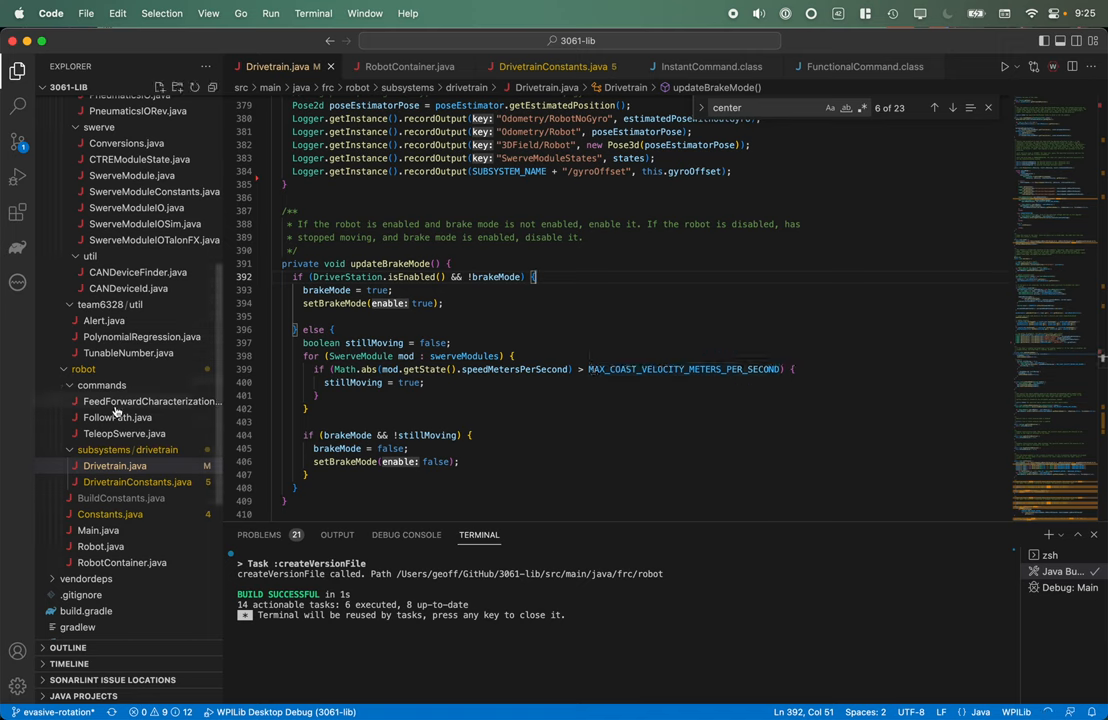
pyautogui.moveTo(150, 401)
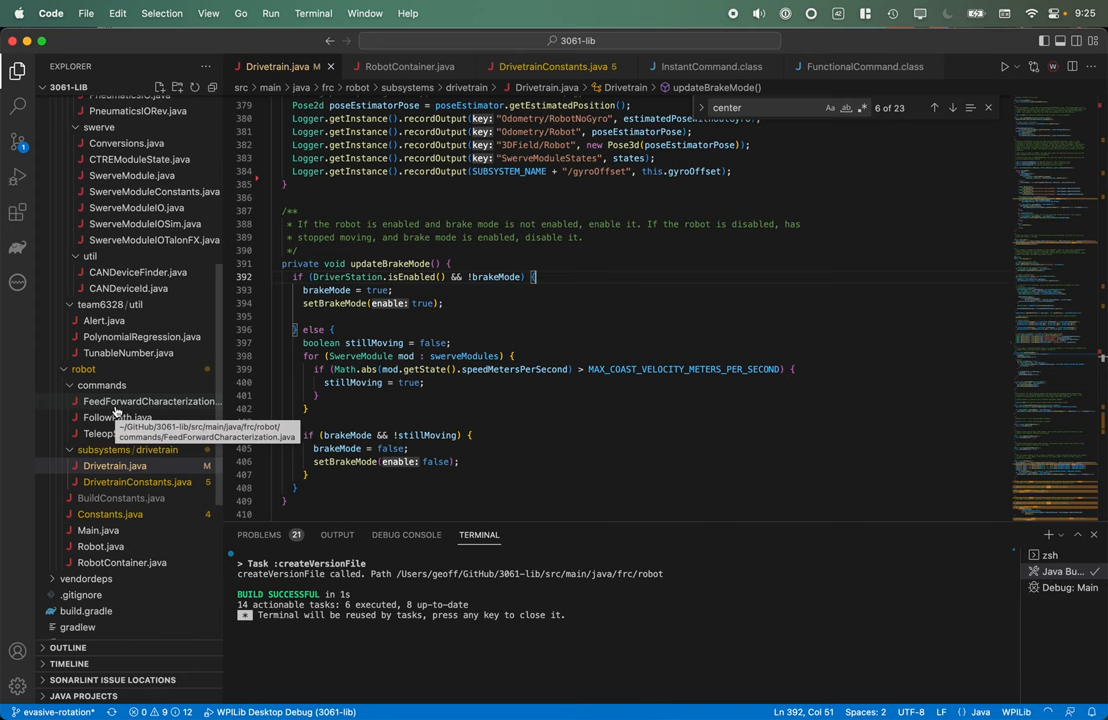
# - Show the evasive rotation SequentialCommandGroup in RobotContainer.java's configureButtonBindings
pyautogui.click(409, 66)
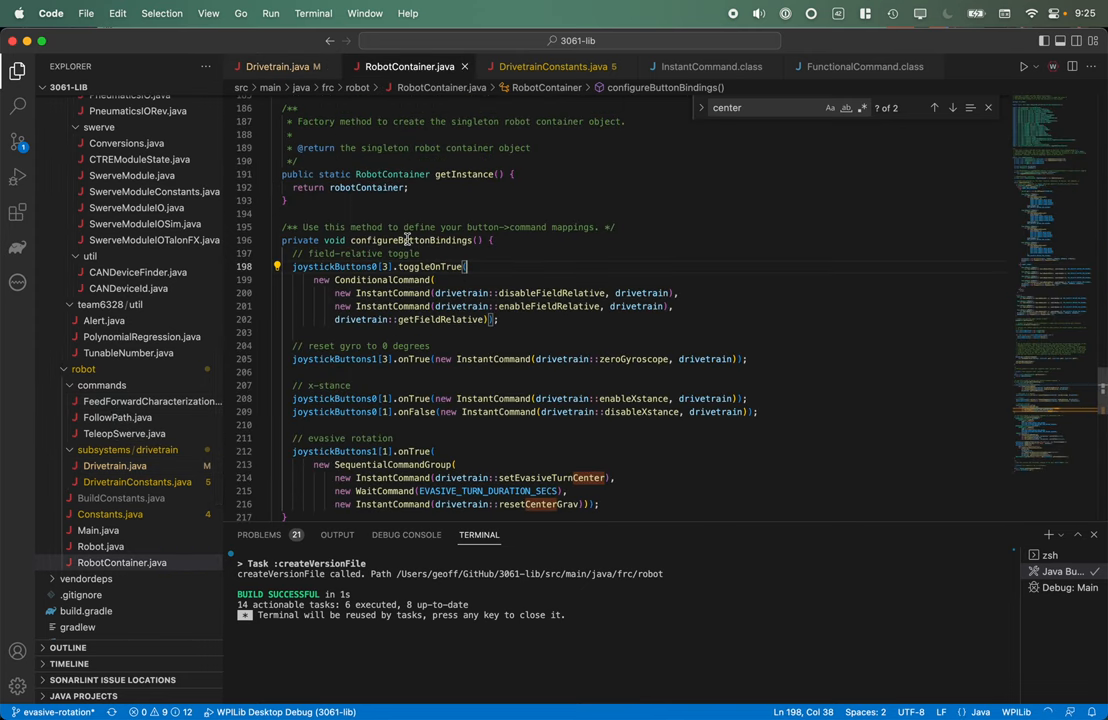
pyautogui.moveTo(410, 240)
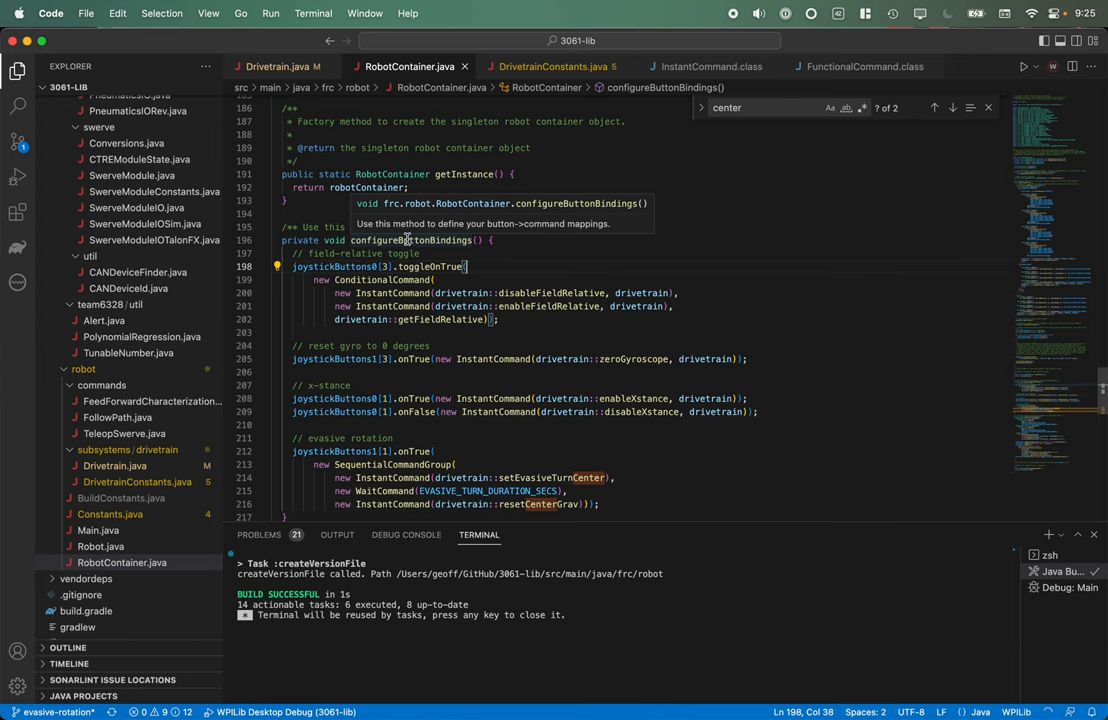
pyautogui.scroll(-3)
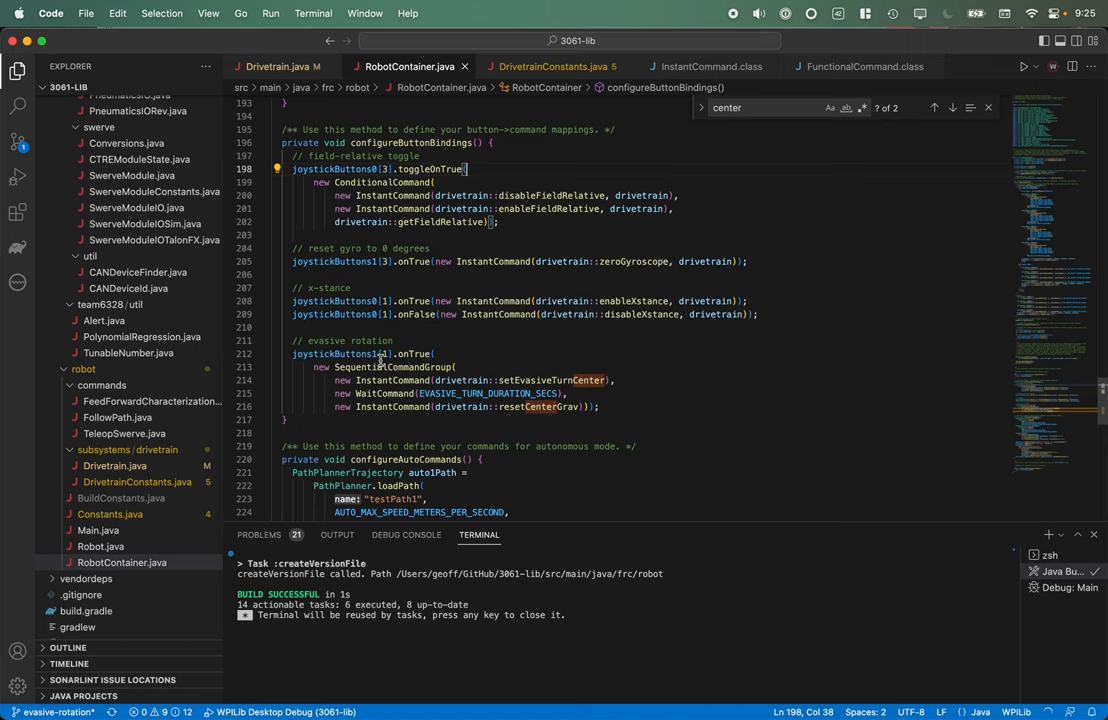
pyautogui.moveTo(458, 354)
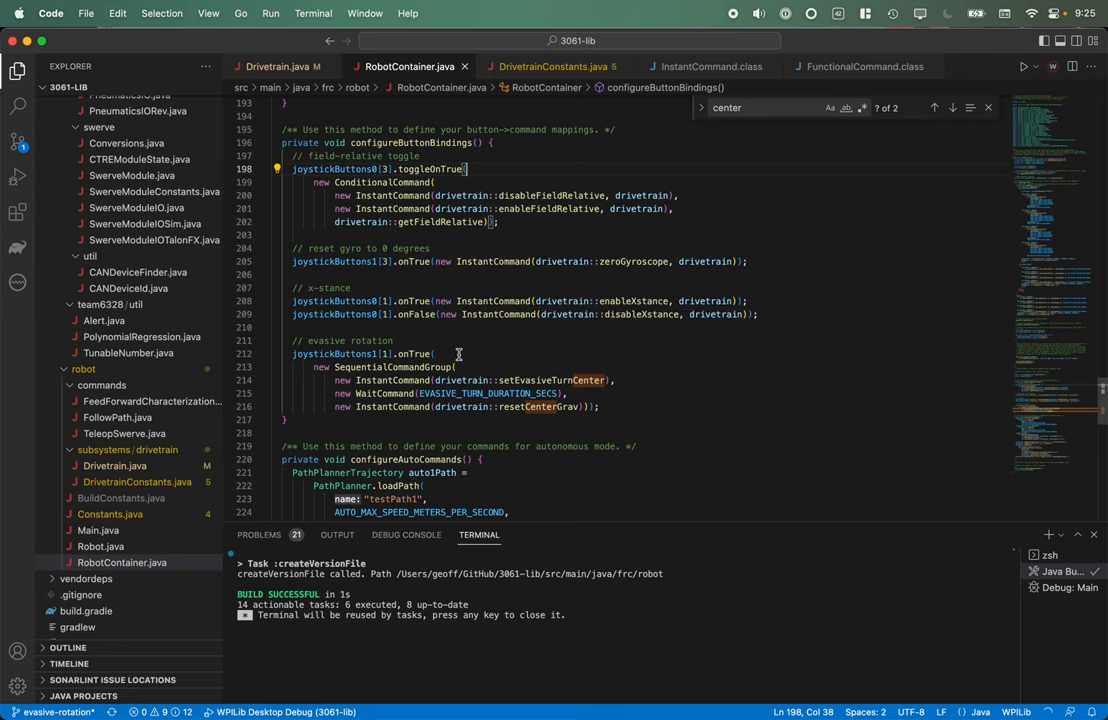
pyautogui.moveTo(470, 368)
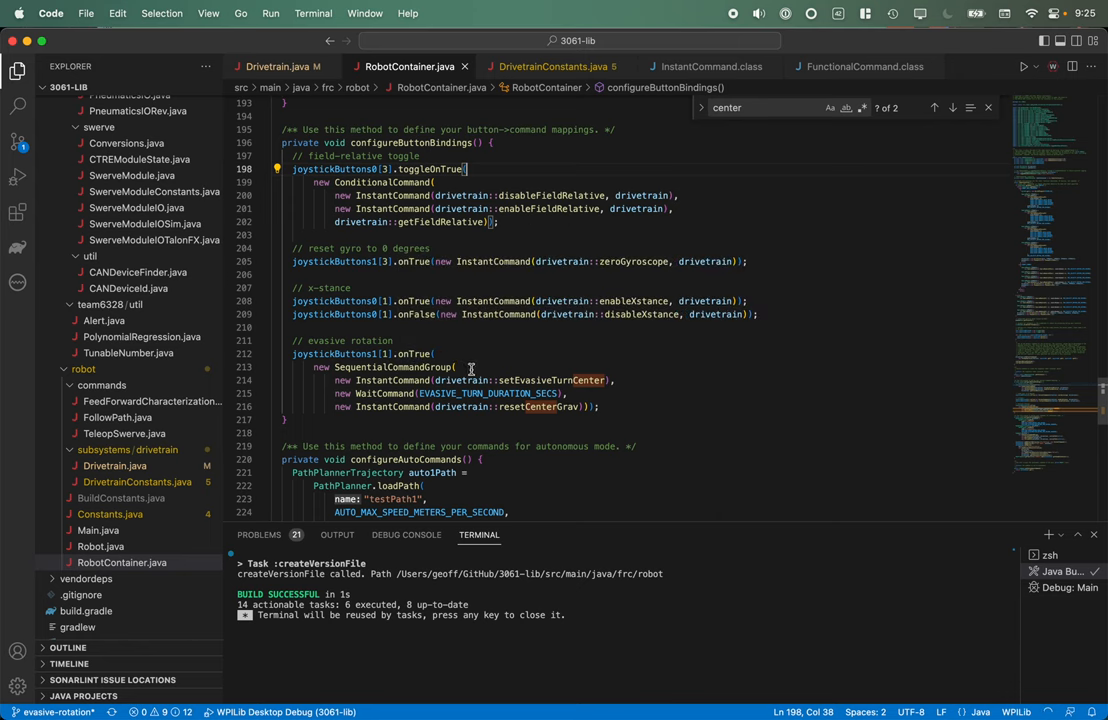
pyautogui.moveTo(527, 380)
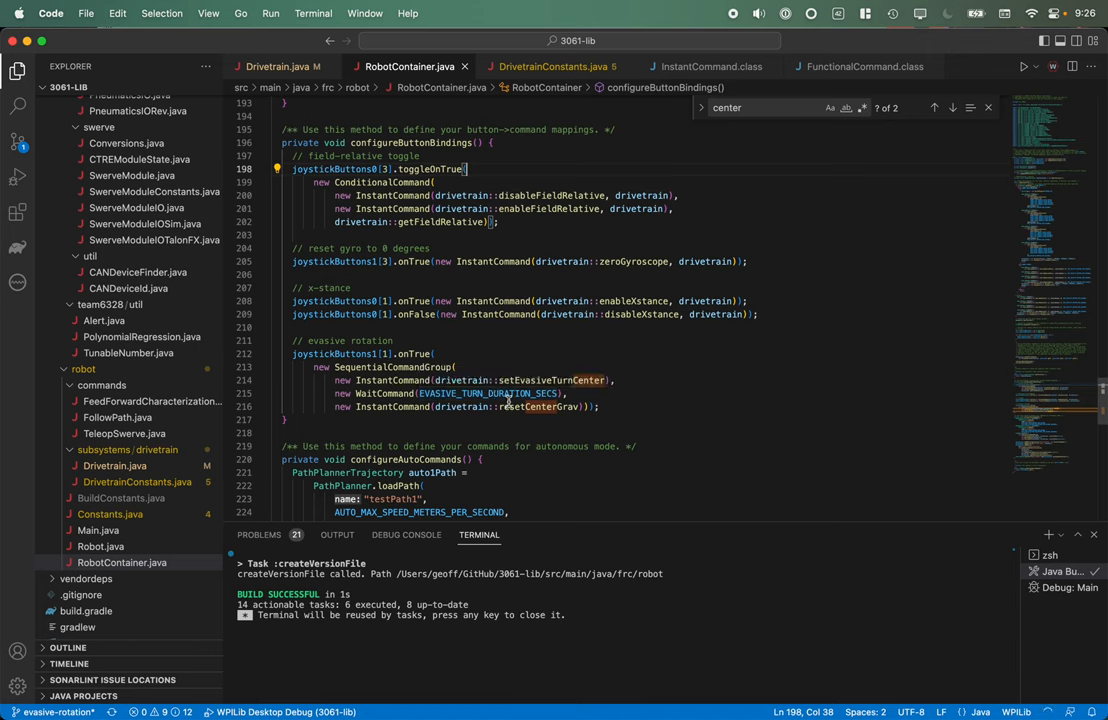
pyautogui.moveTo(540, 406)
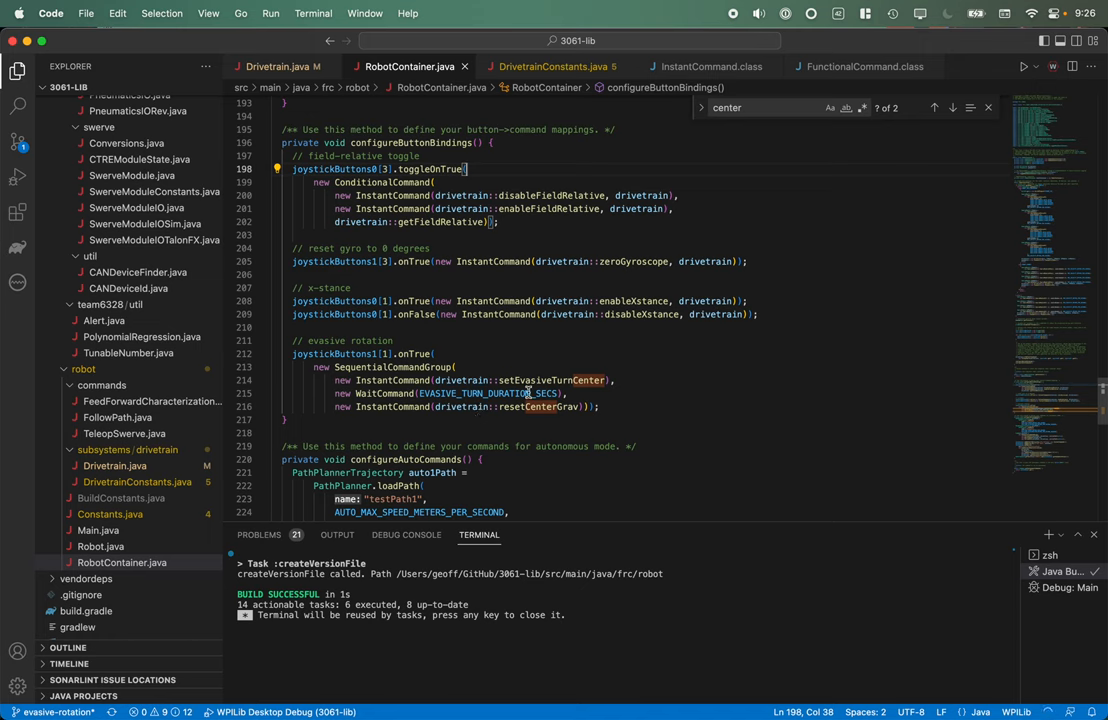
pyautogui.moveTo(540, 406)
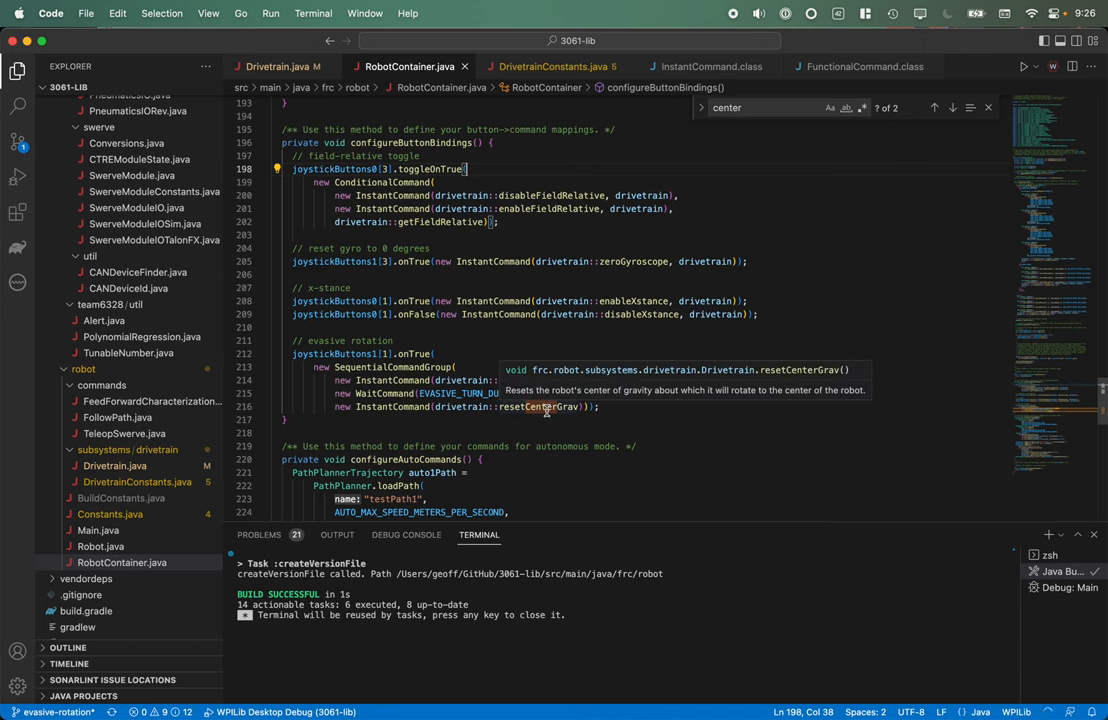
pyautogui.moveTo(550, 380)
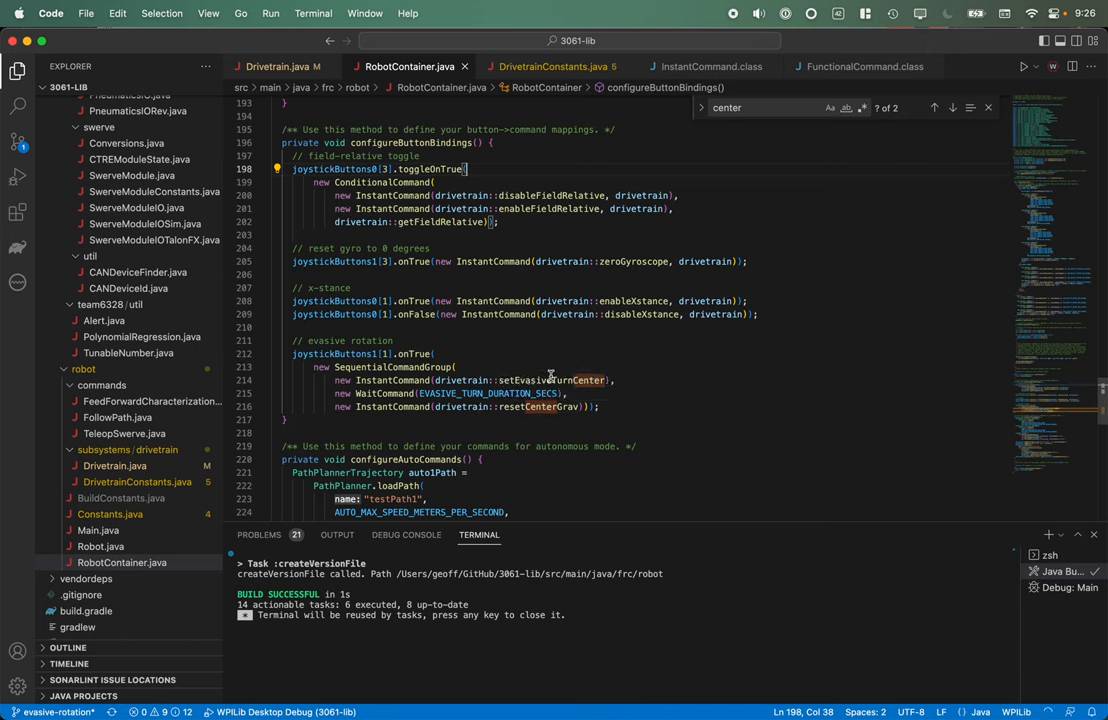
# - View the EVASIVE_TURN radius and duration constants in DrivetrainConstants.java
pyautogui.click(550, 66)
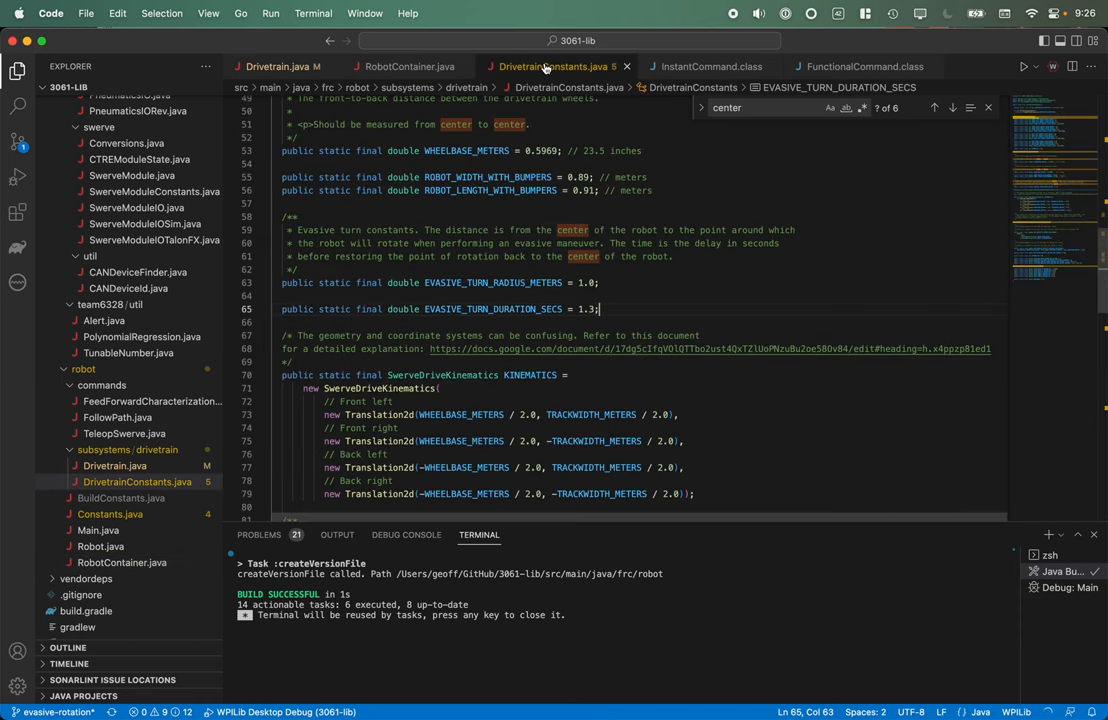
pyautogui.moveTo(508, 262)
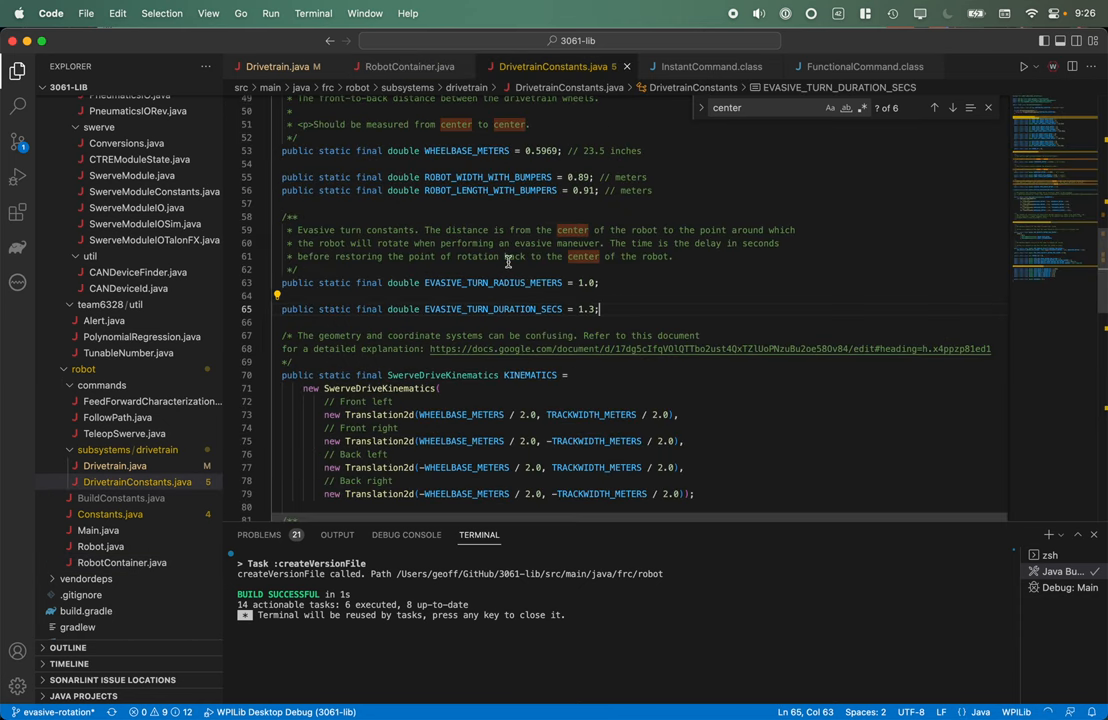
pyautogui.moveTo(622, 275)
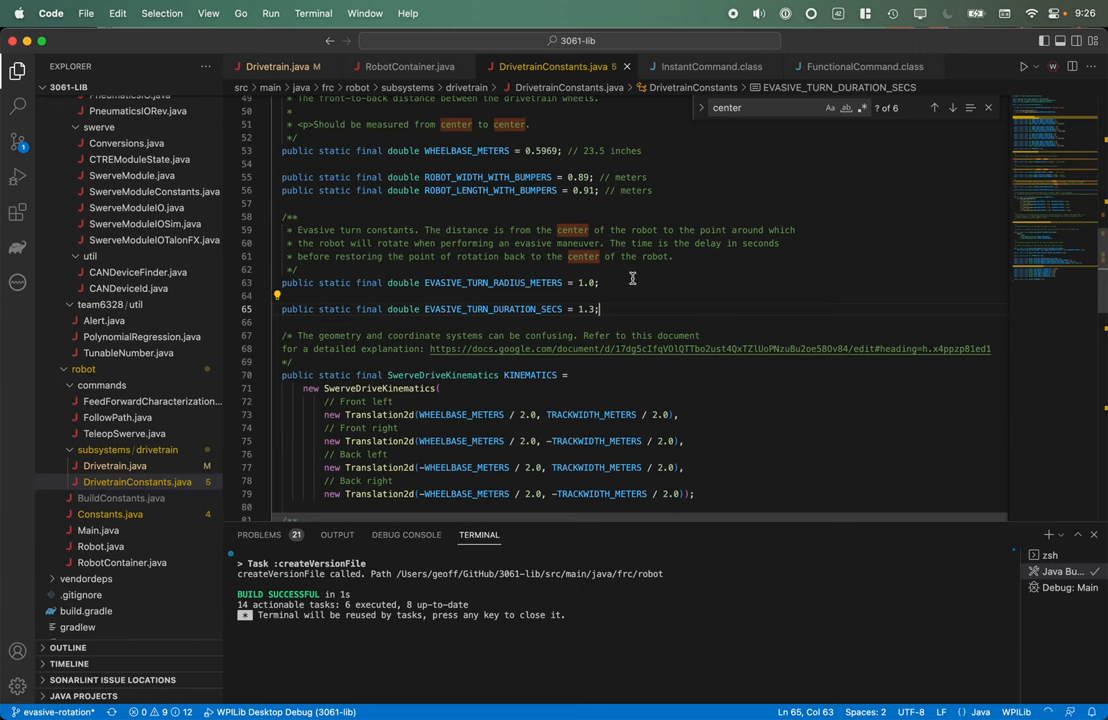
pyautogui.moveTo(485, 283)
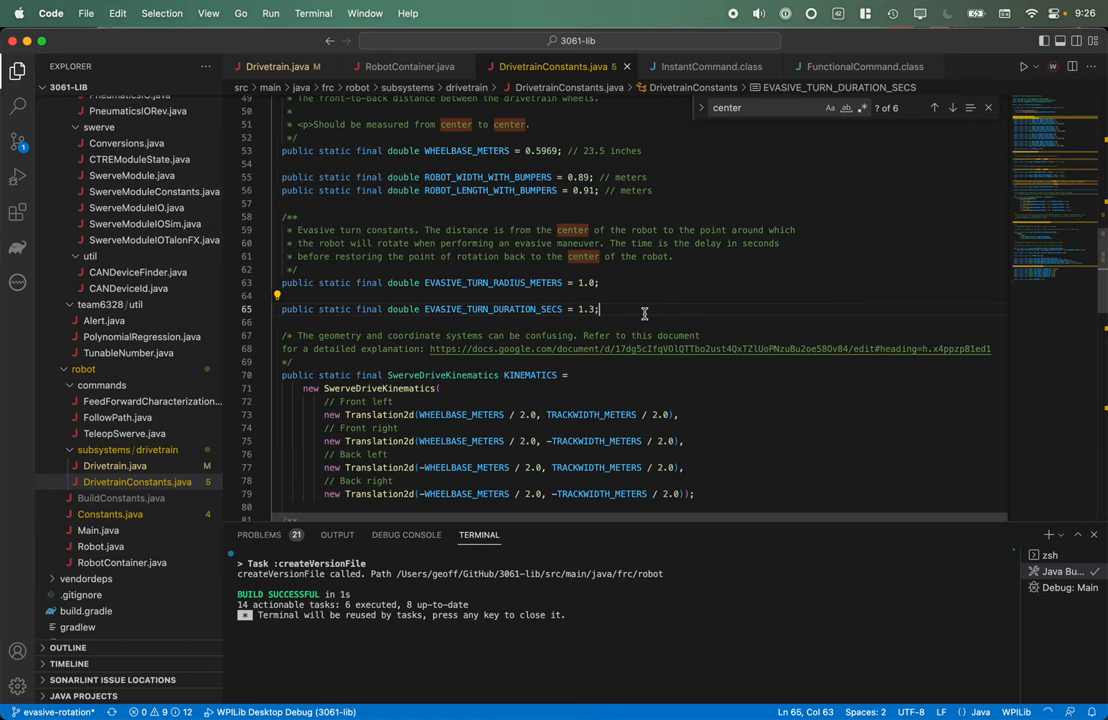
pyautogui.moveTo(624, 305)
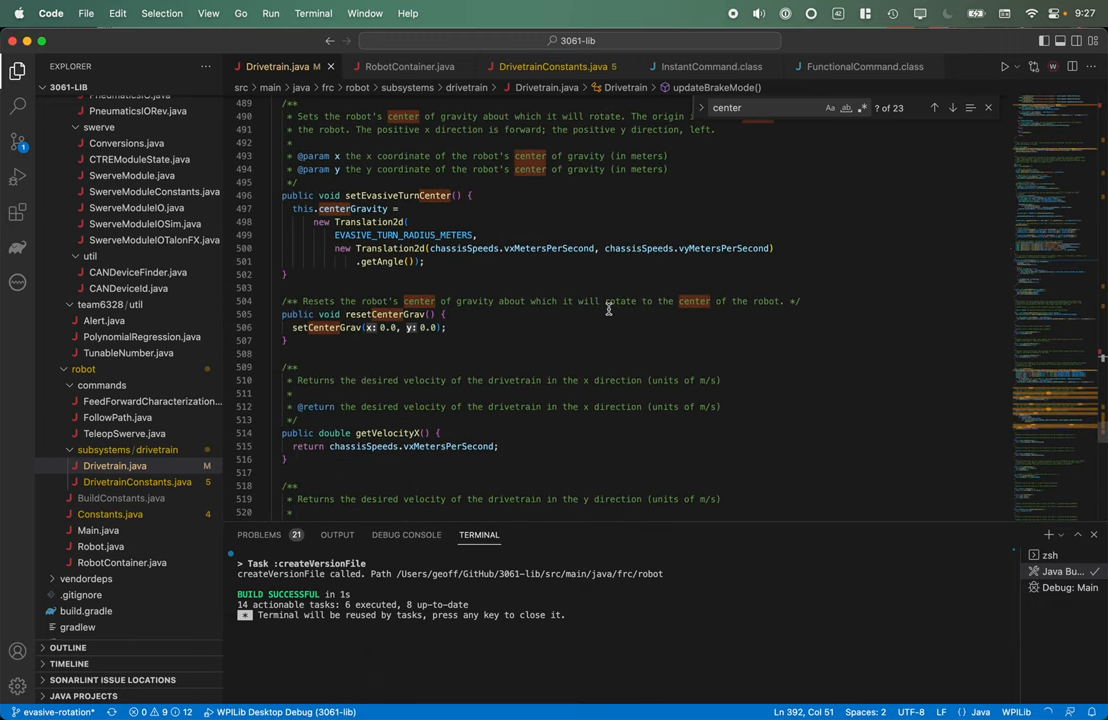
# - Read setEvasiveTurnCenter() in Drivetrain.java and select centerGravity to trace its uses
pyautogui.click(470, 195)
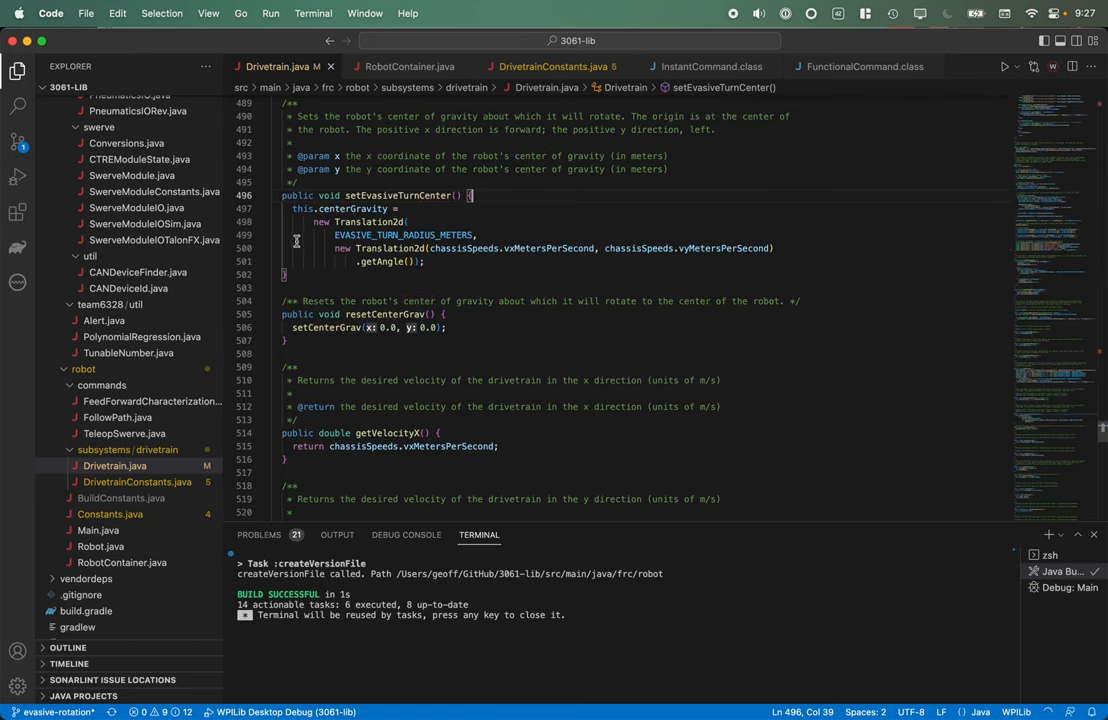
pyautogui.moveTo(533, 227)
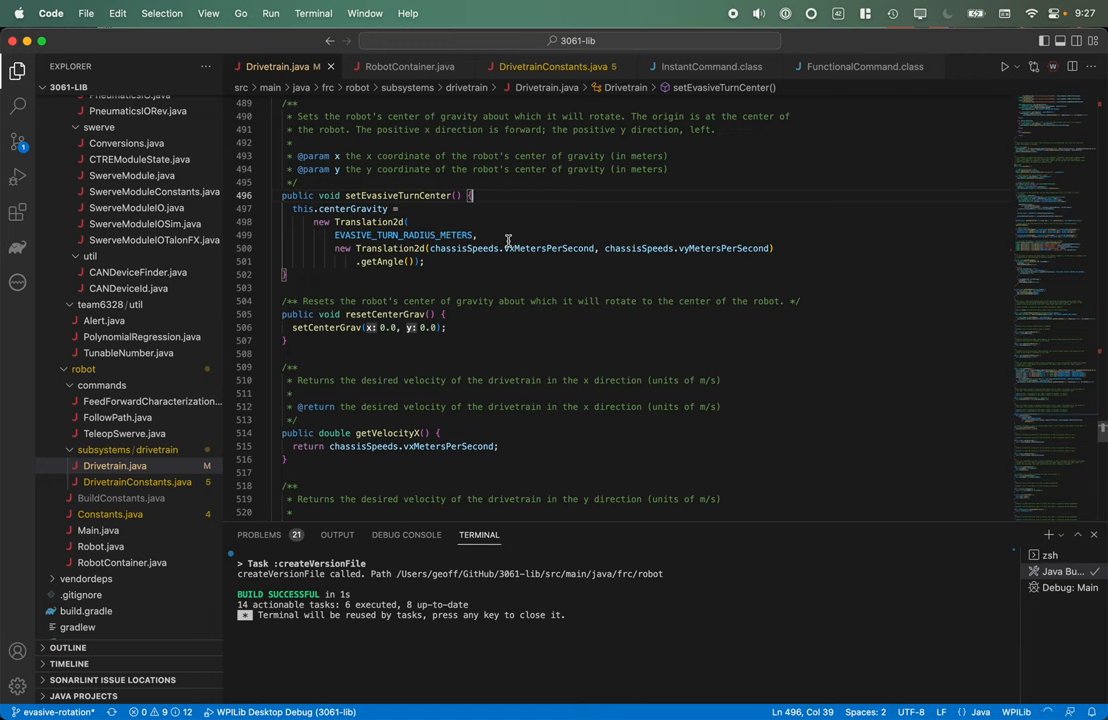
pyautogui.moveTo(542, 241)
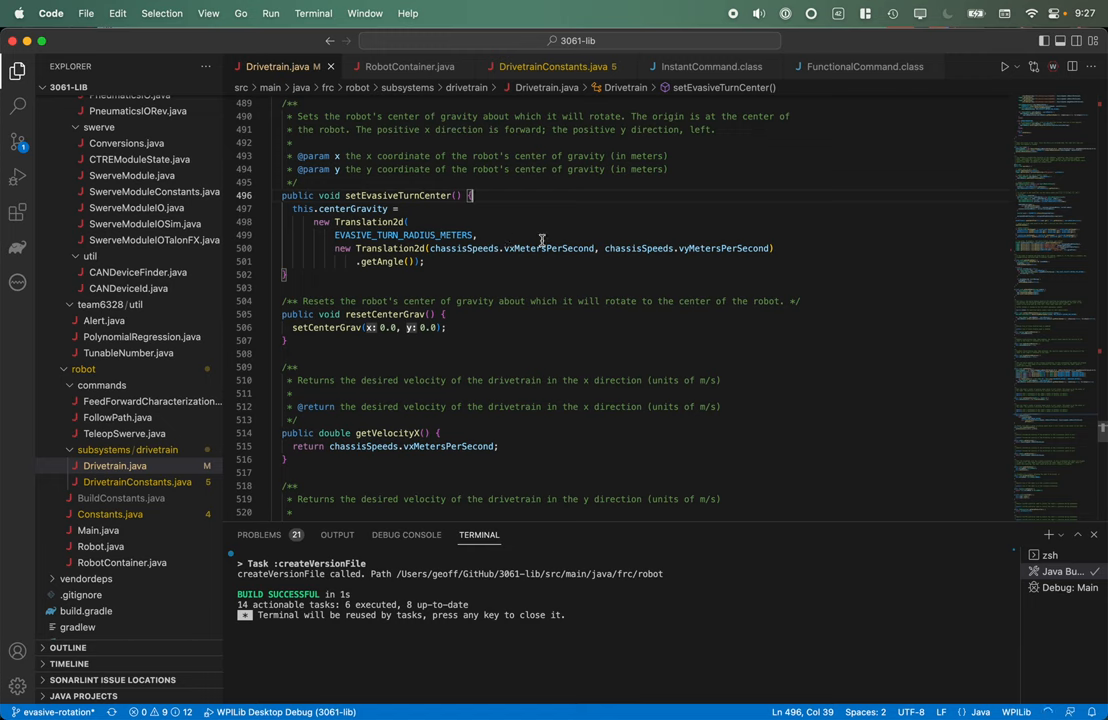
pyautogui.moveTo(517, 236)
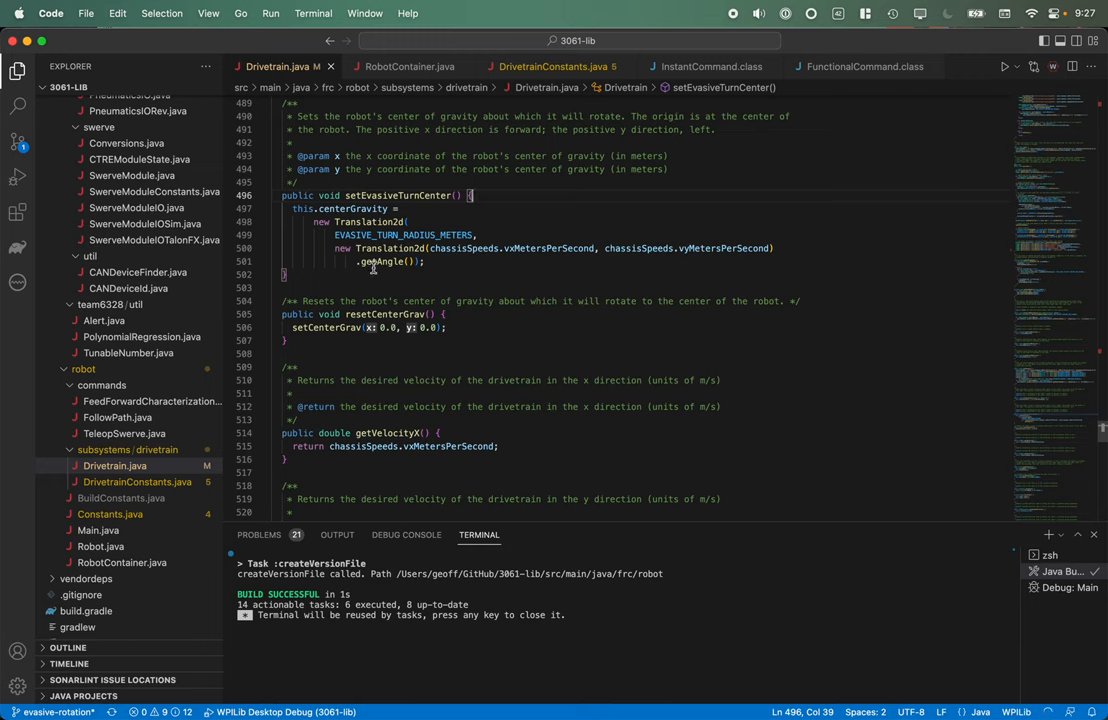
pyautogui.moveTo(463, 257)
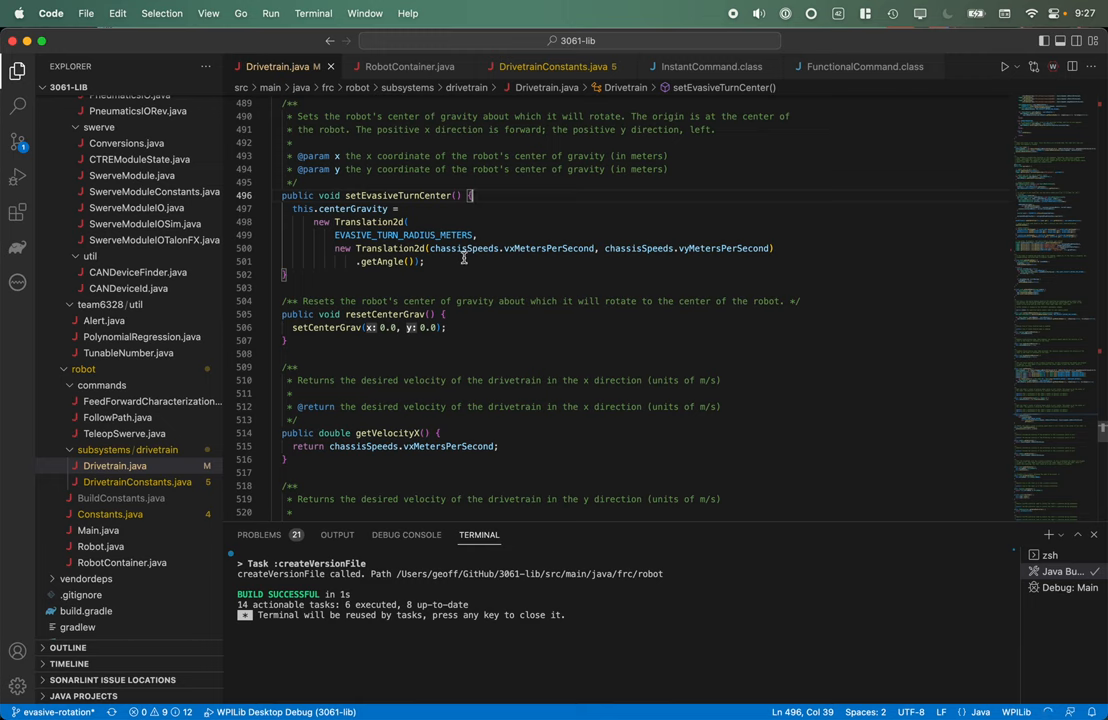
pyautogui.moveTo(535, 246)
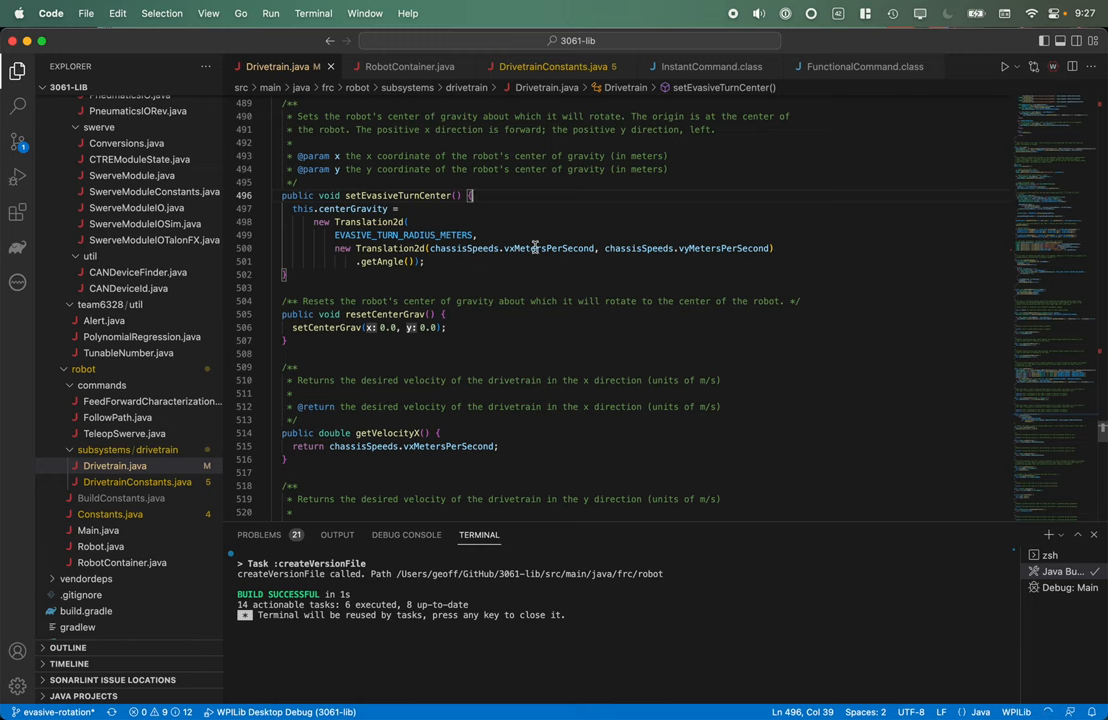
pyautogui.moveTo(565, 261)
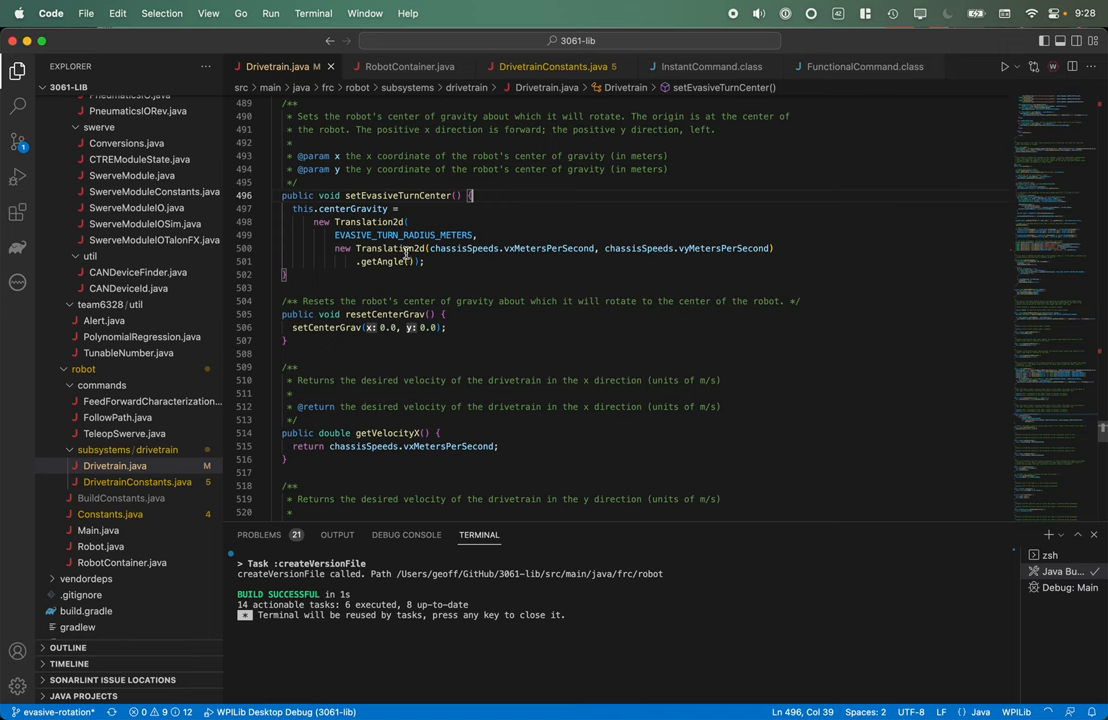
pyautogui.moveTo(474, 273)
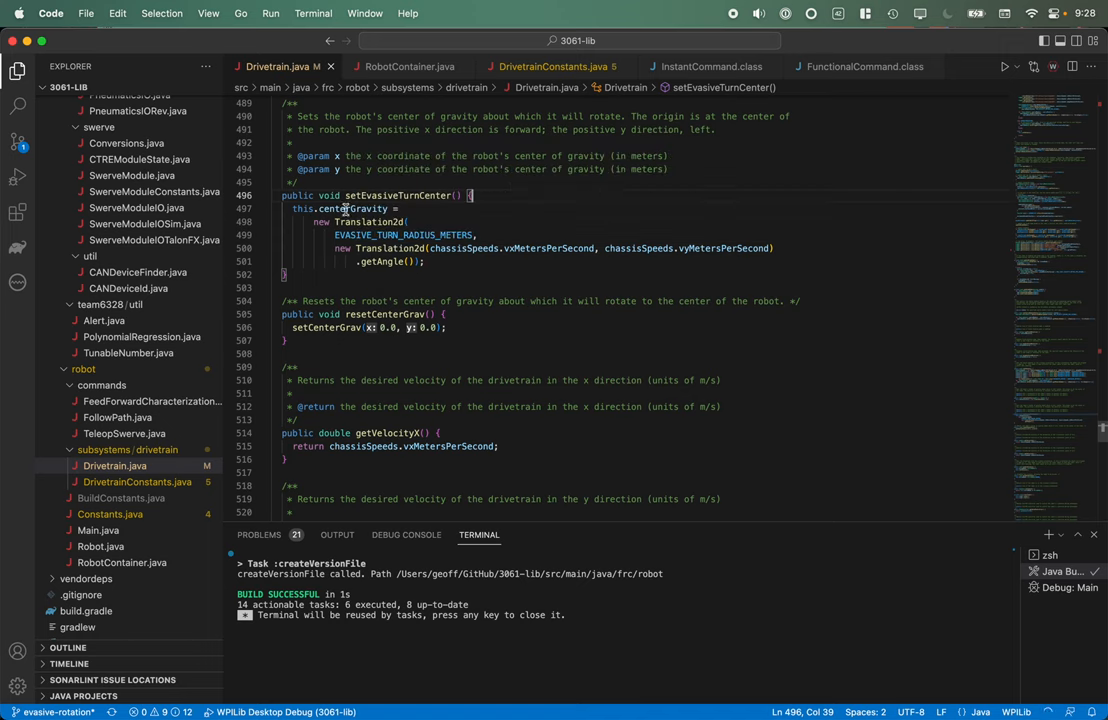
pyautogui.doubleClick(354, 208)
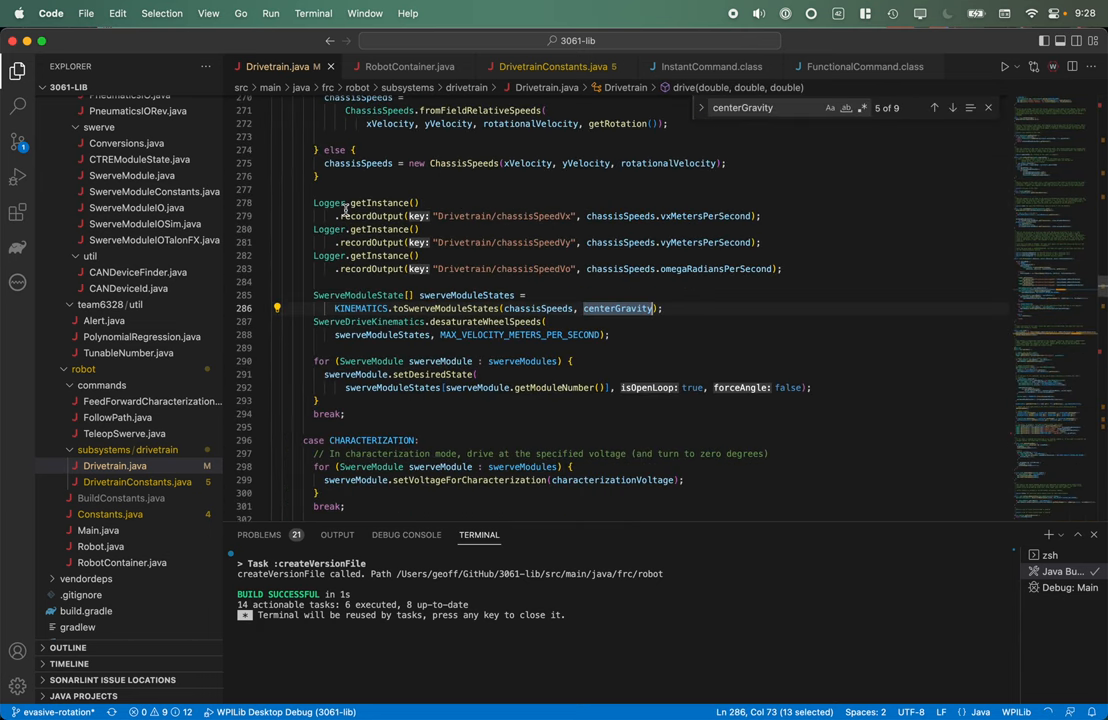
pyautogui.moveTo(488, 291)
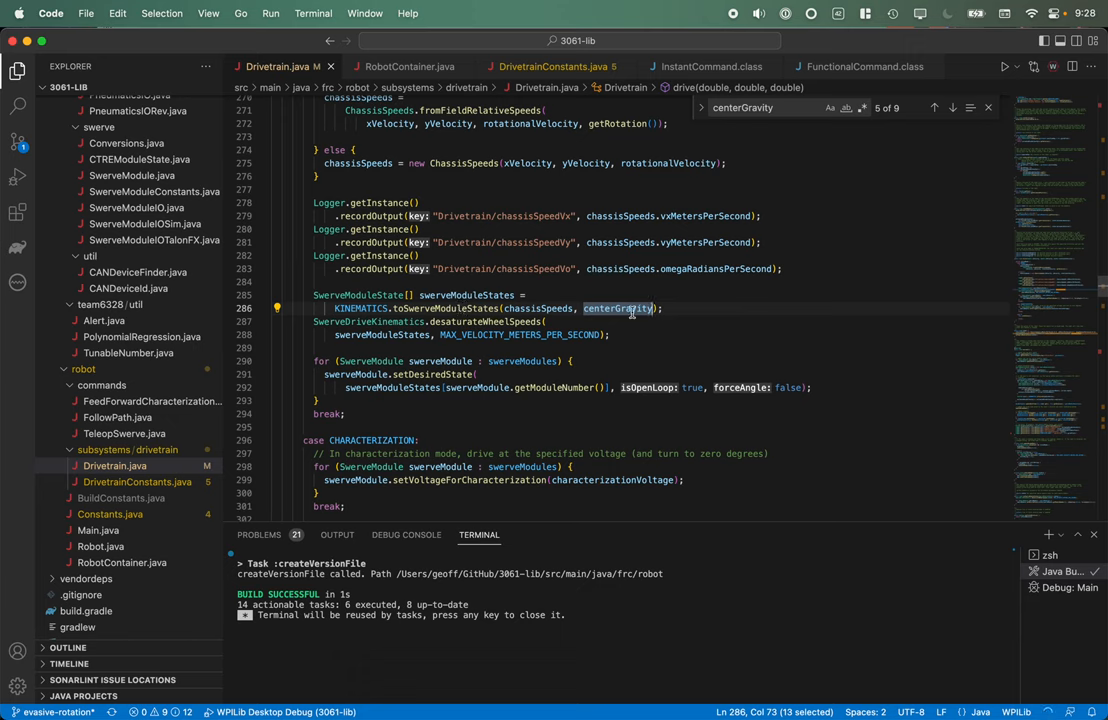
pyautogui.moveTo(503, 295)
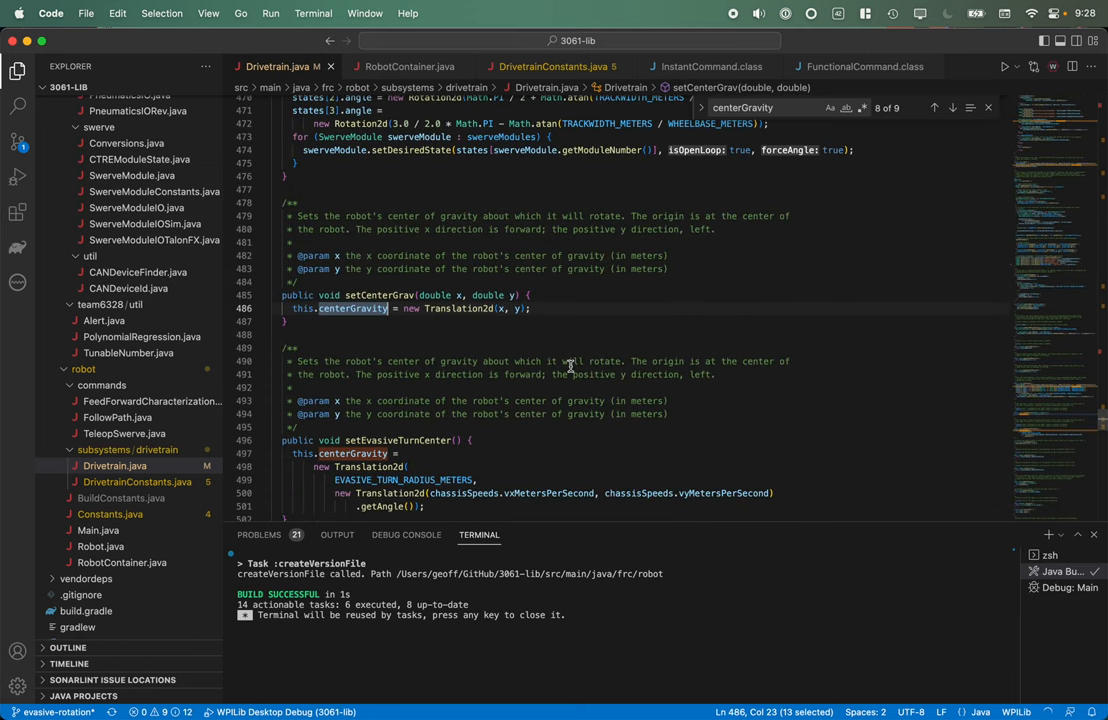
# - Follow centerGravity's uses down to the stop method and setCenterGrav setter
pyautogui.scroll(-3)
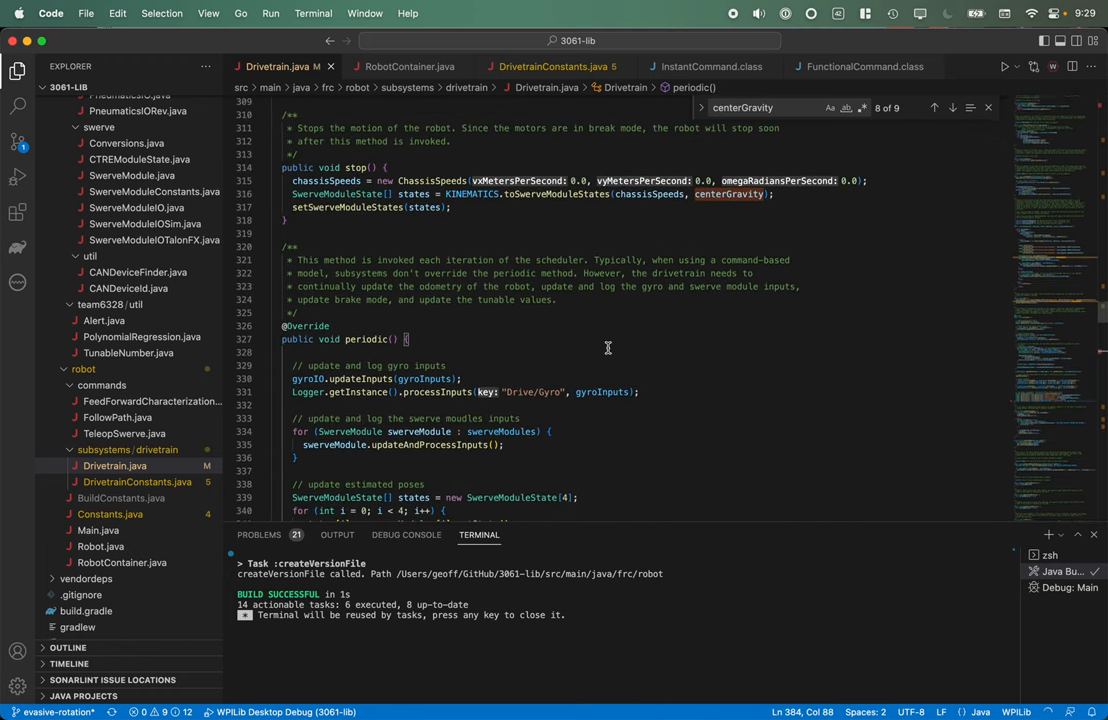
# - At the end of periodic(), log poseEstimatorPose plus a centerGravity Transform2d as Odometry/CoG
pyautogui.scroll(-3)
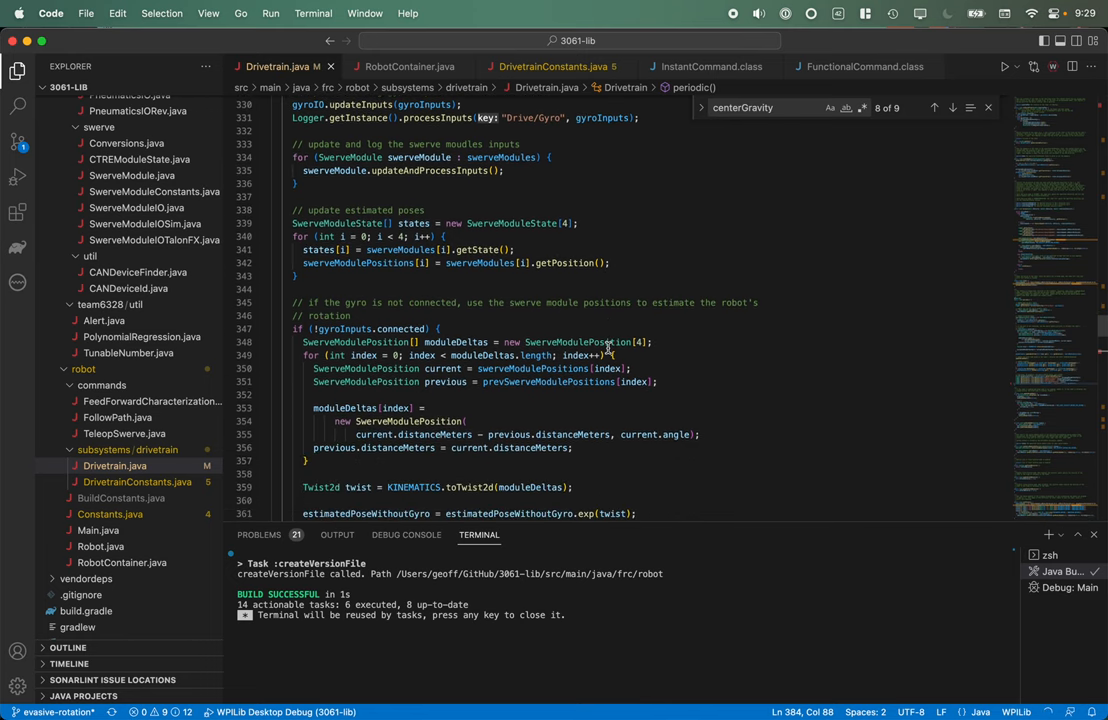
pyautogui.scroll(-3)
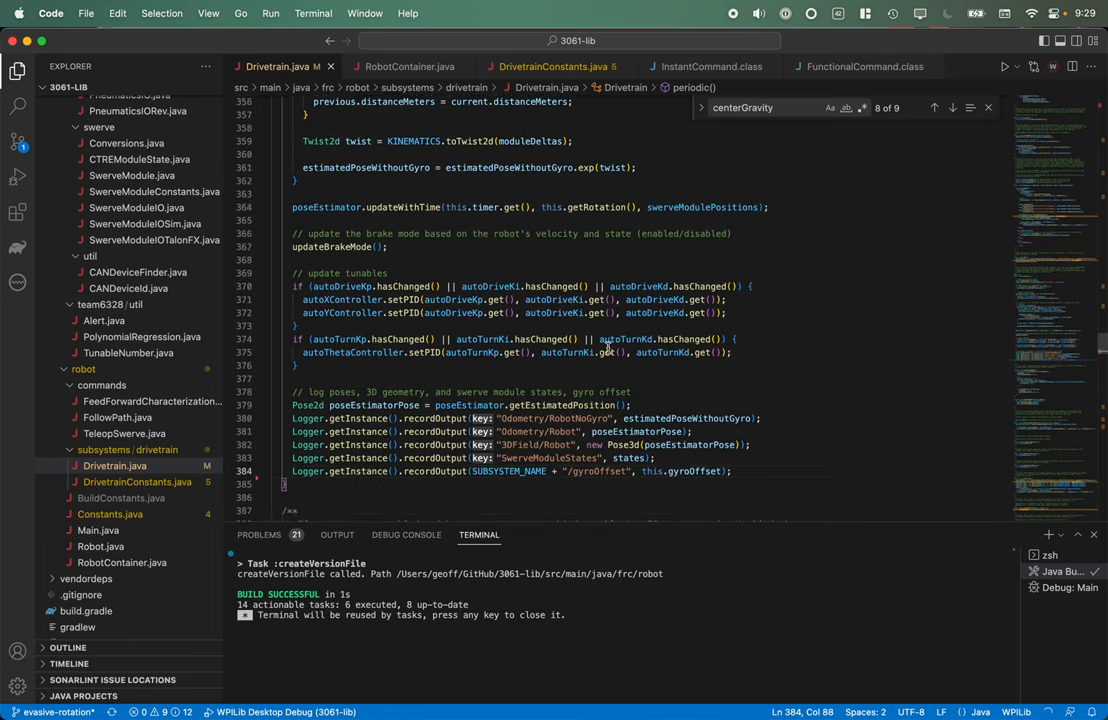
pyautogui.scroll(-3)
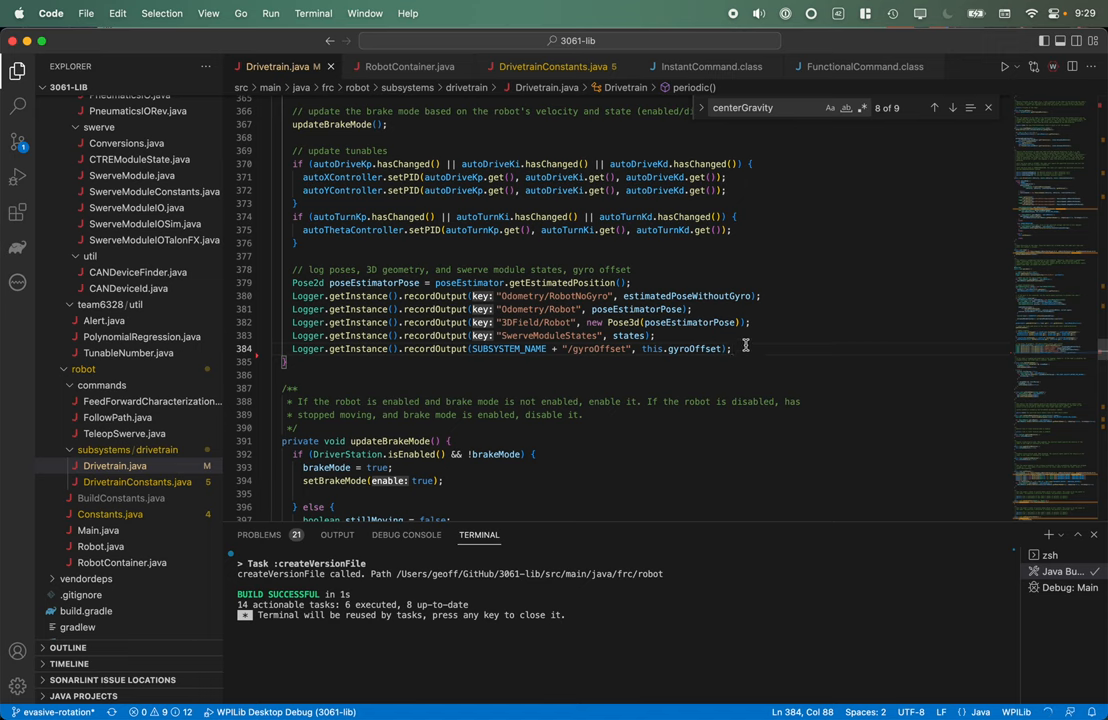
pyautogui.write("// log the drivetrain's state")
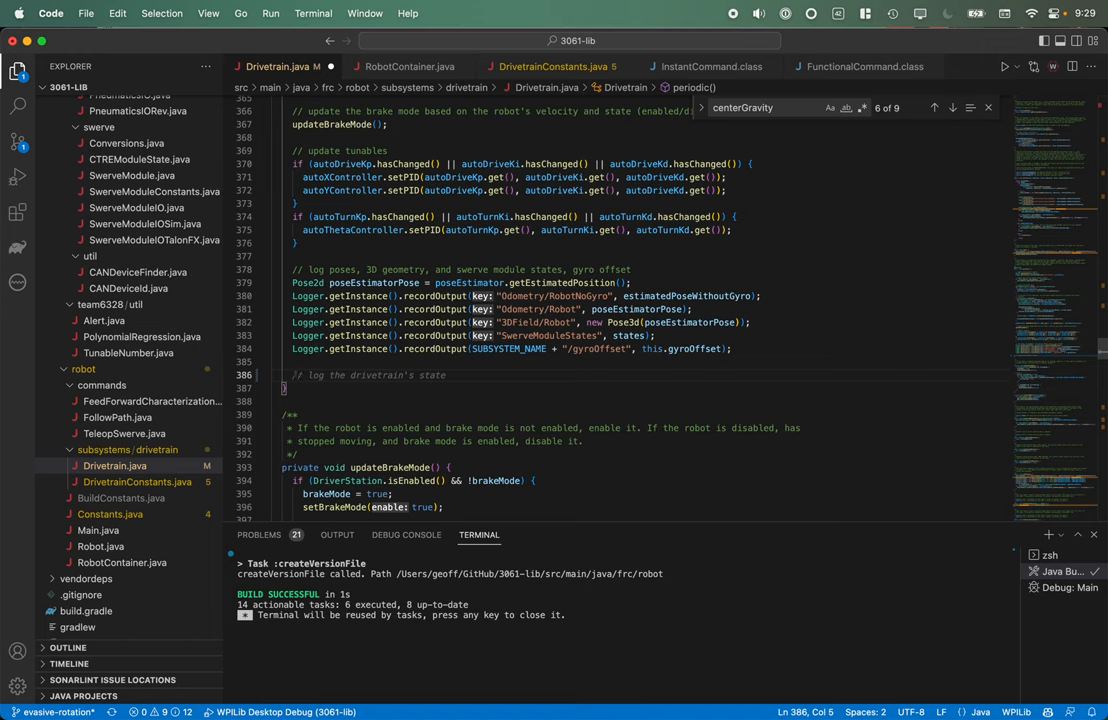
pyautogui.write('Lo')
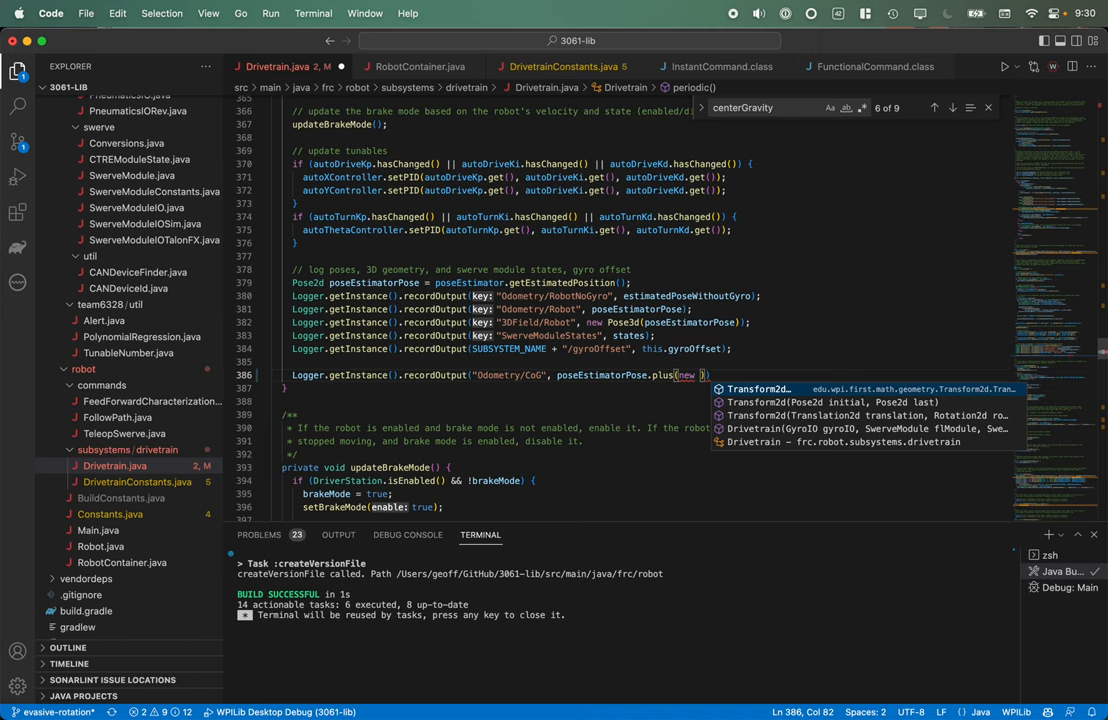
pyautogui.write('Transform2d(')
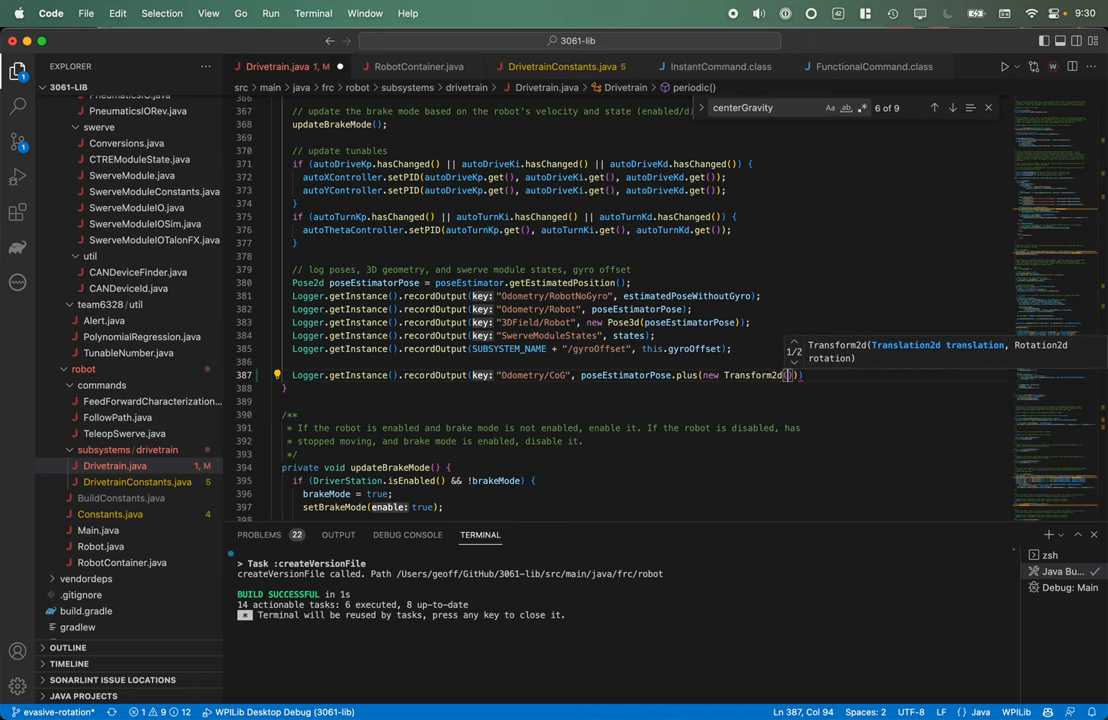
pyautogui.write('this.centerGravity, new Rotation2d()));')
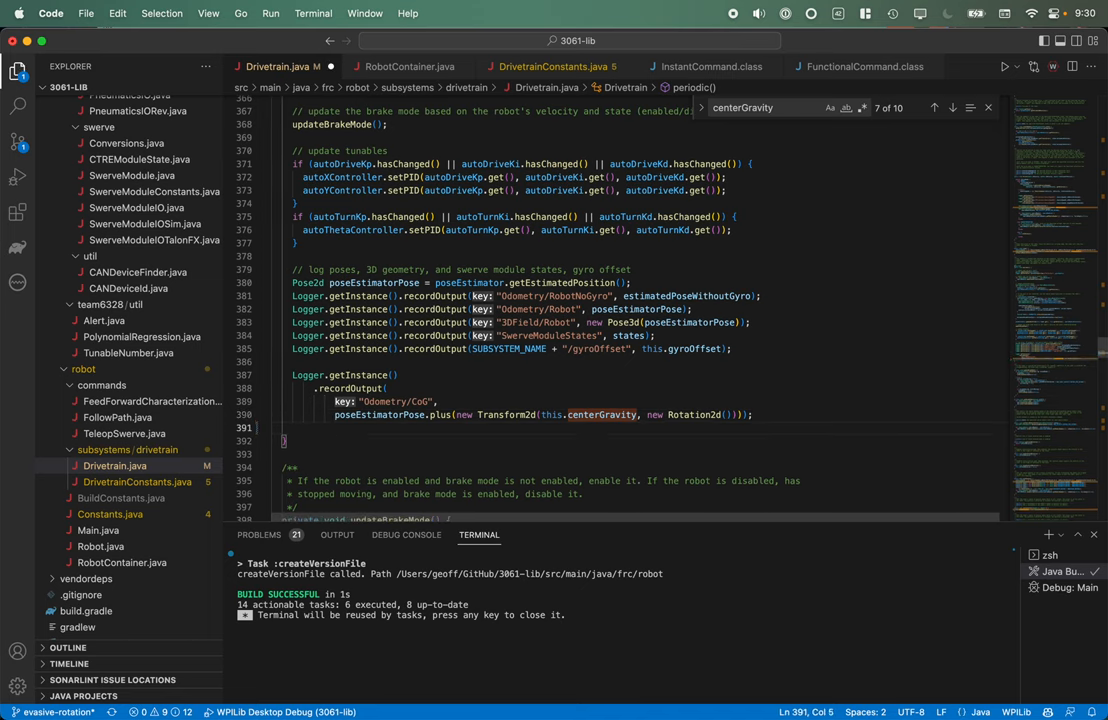
pyautogui.write('Logger.getInstance(')
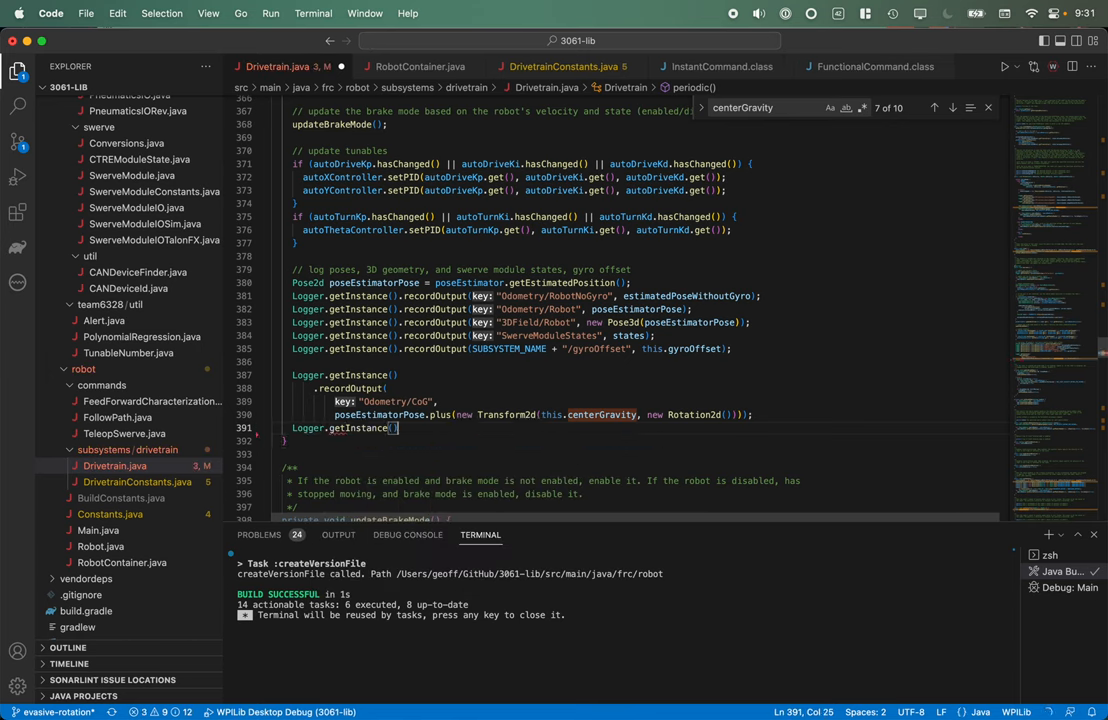
# - Log the same centerGravity-shifted pose as a Pose3d under 3DField/CoG
pyautogui.write('recordOutput')
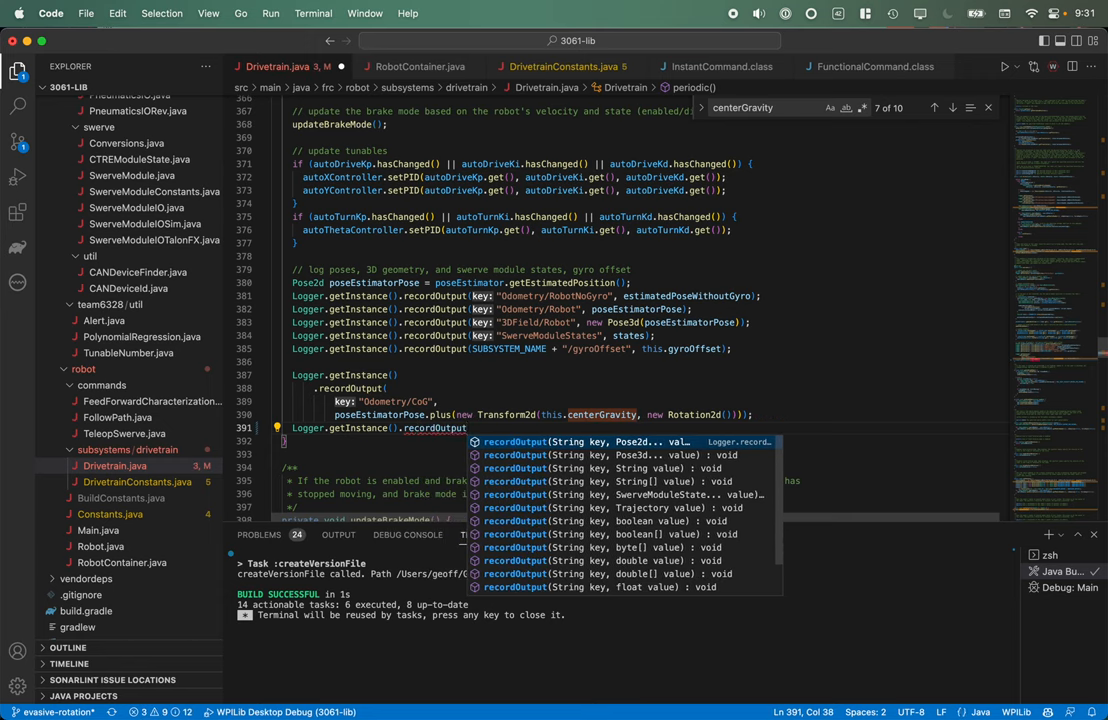
pyautogui.write('(')
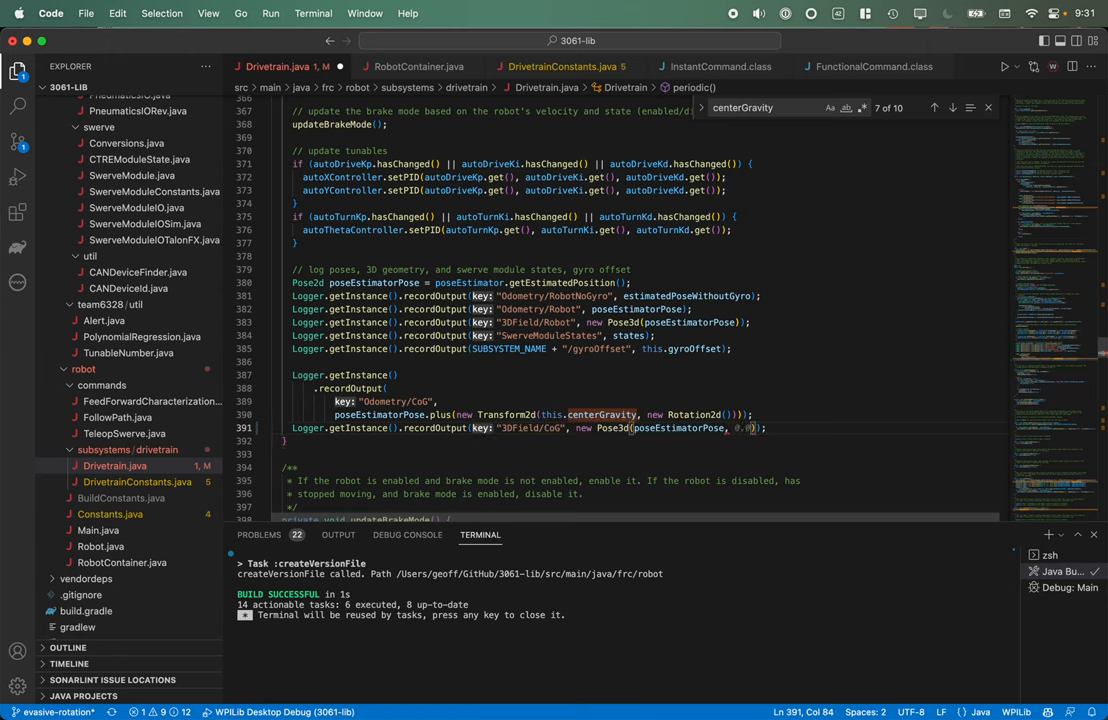
pyautogui.write('plus(')
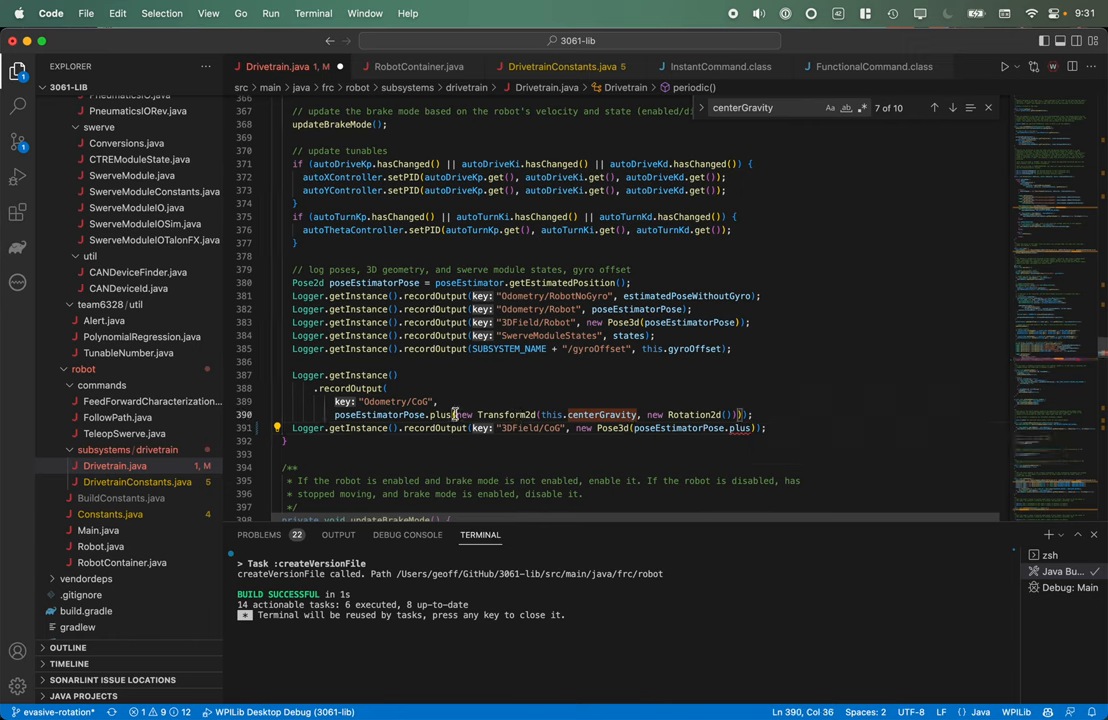
pyautogui.doubleClick(737, 428)
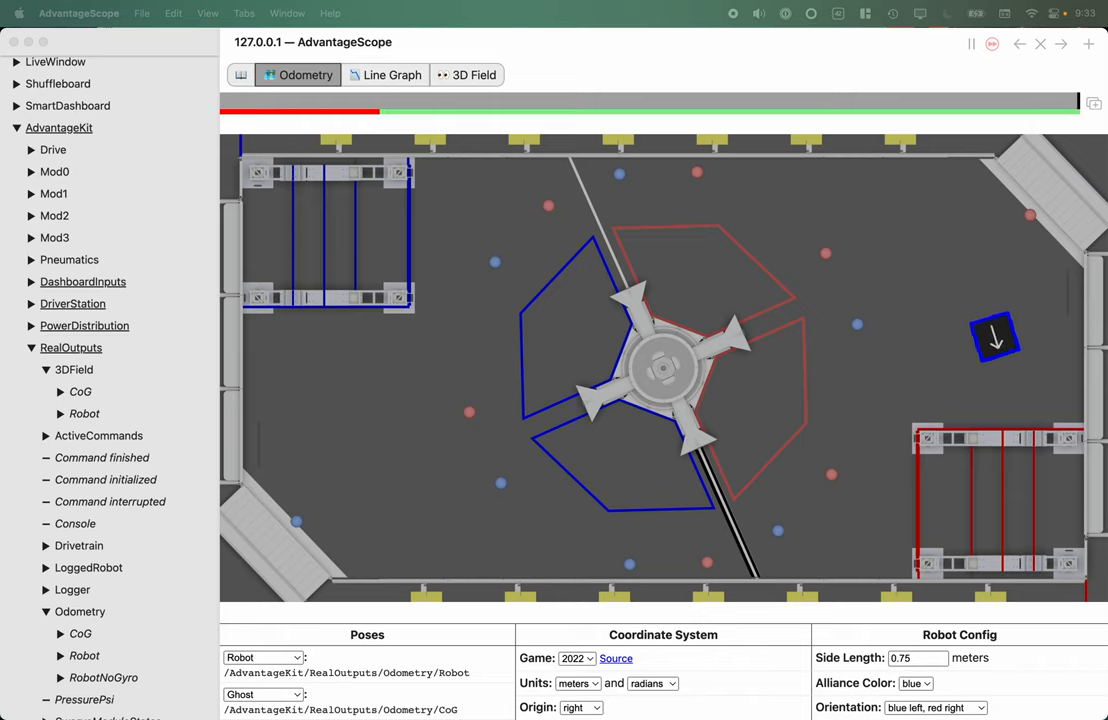
# - Add RealOutputs/Odometry/Robot to Poses with Odometry/CoG as a ghost on the 2022 field
pyautogui.moveTo(995, 335); pyautogui.dragTo(780, 335)
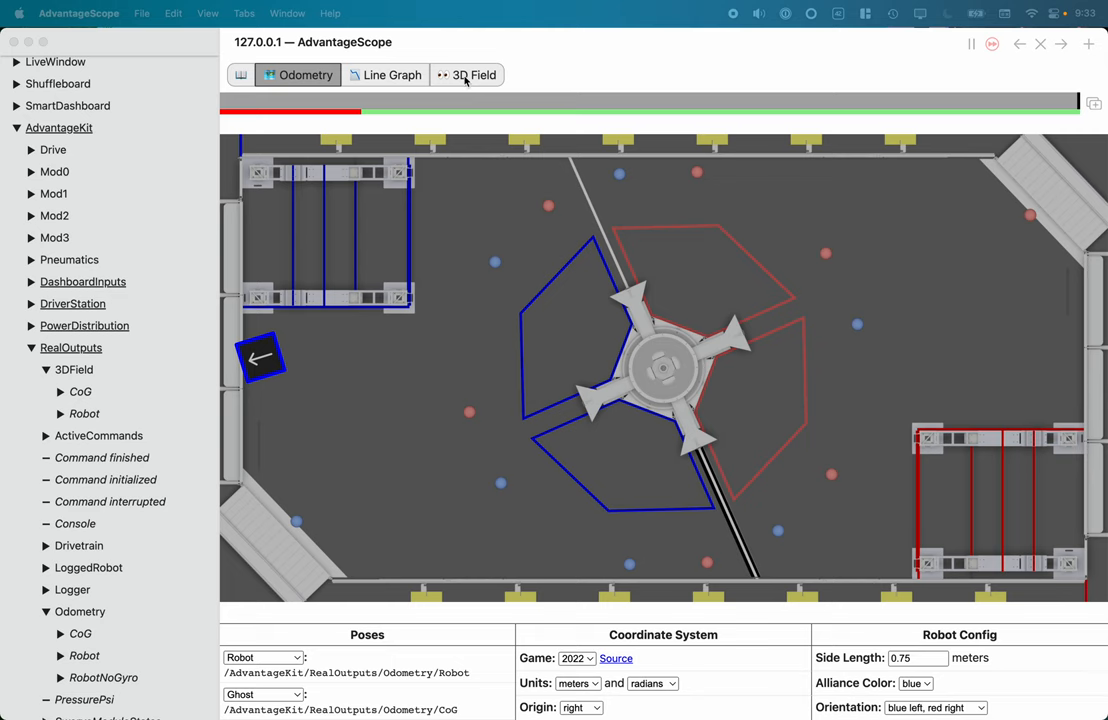
# - Show the 3DField/Robot pose with a 3DField/CoG ghost in AdvantageScope's 3D Field view
pyautogui.click(466, 74)
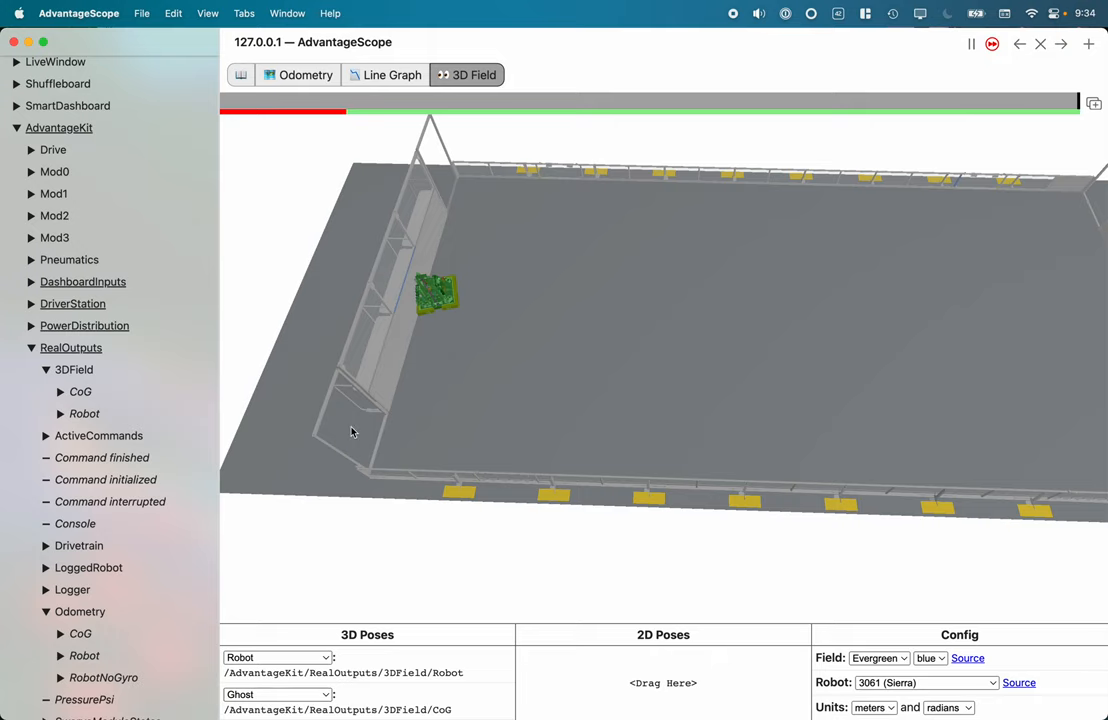
pyautogui.moveTo(600, 324)
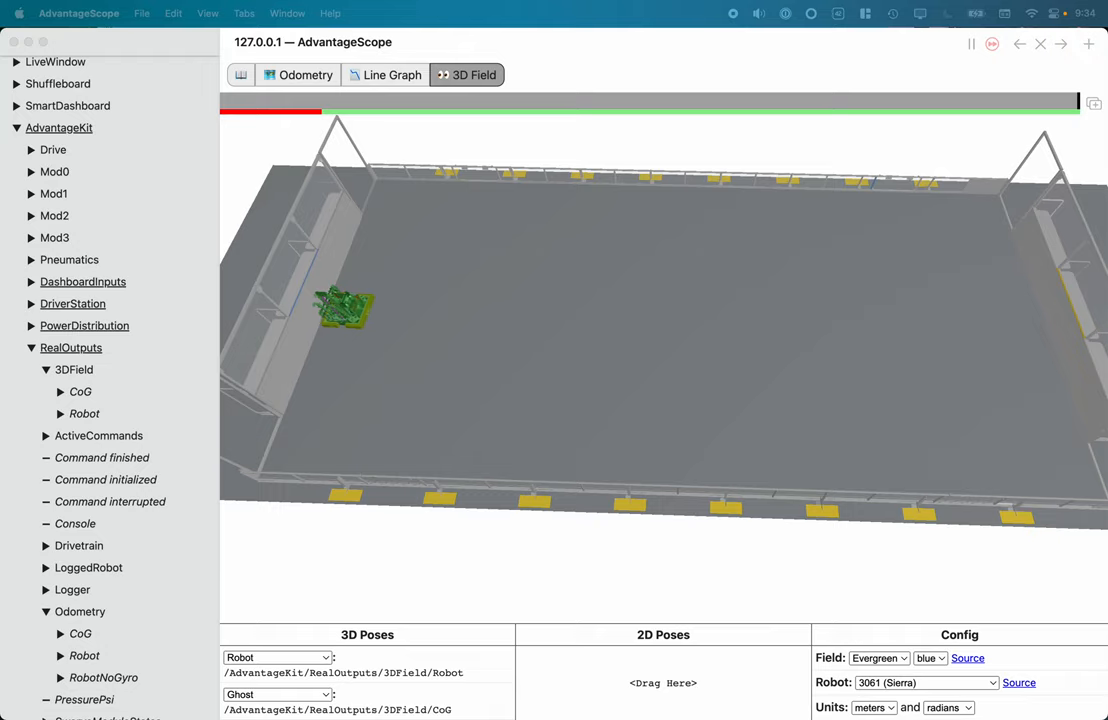
pyautogui.moveTo(596, 394)
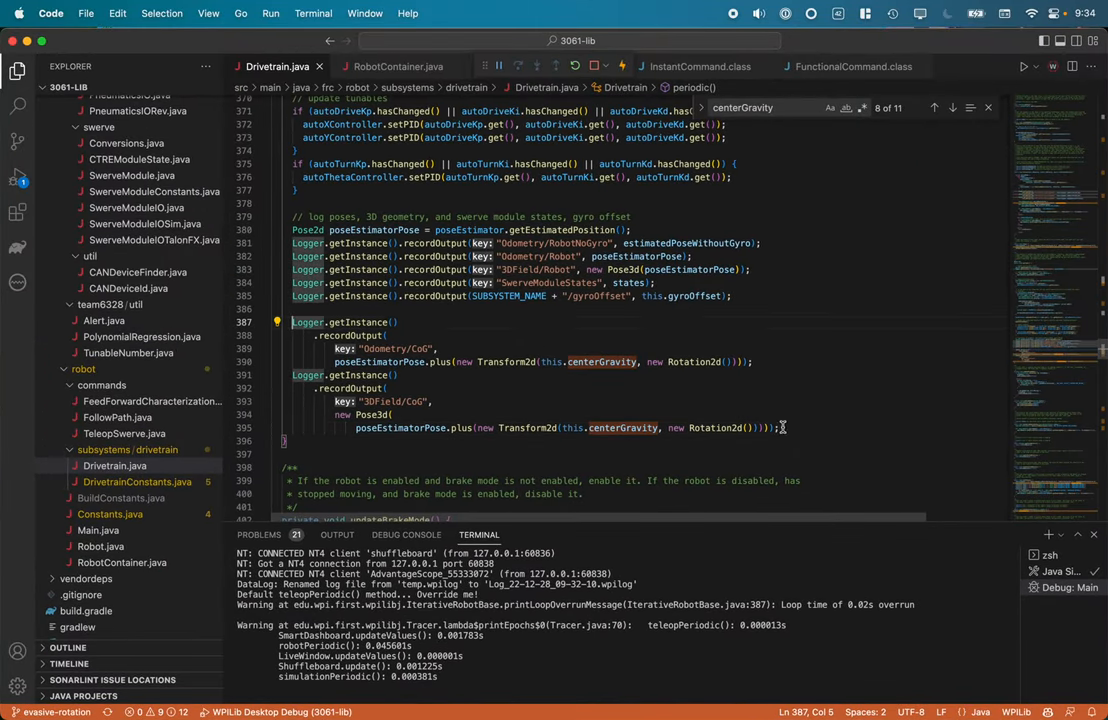
# - Select the Odometry/CoG and 3DField/CoG recordOutput lines in periodic() for deletion
pyautogui.moveTo(291, 321); pyautogui.dragTo(777, 428)
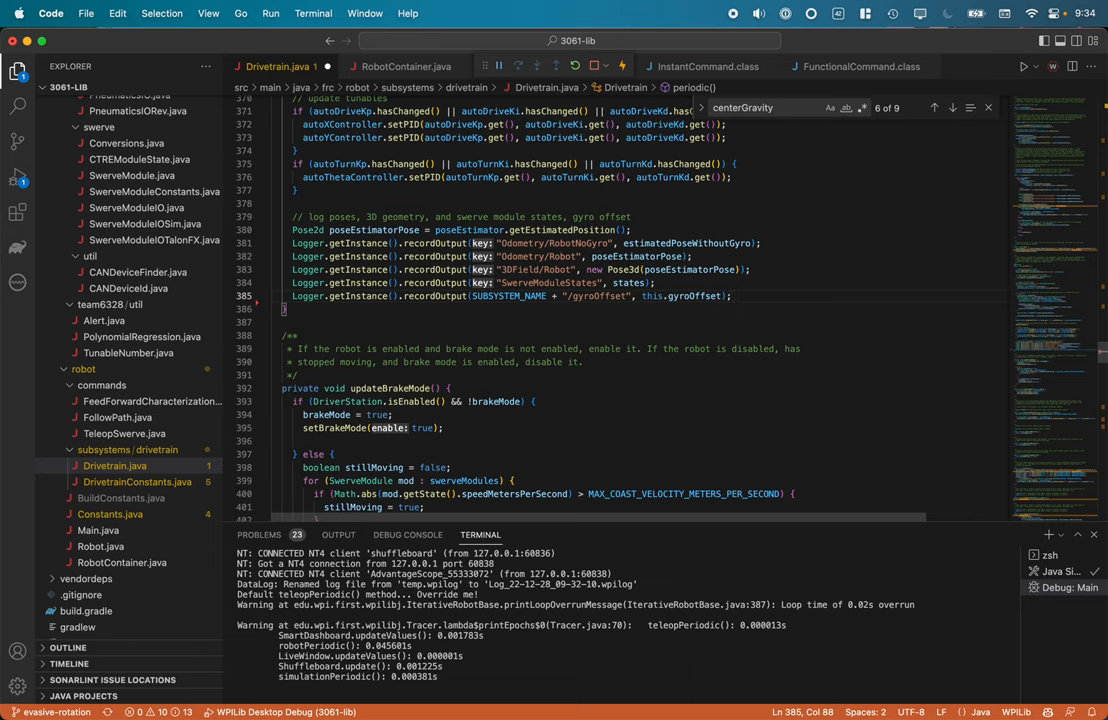
pyautogui.moveTo(788, 312)
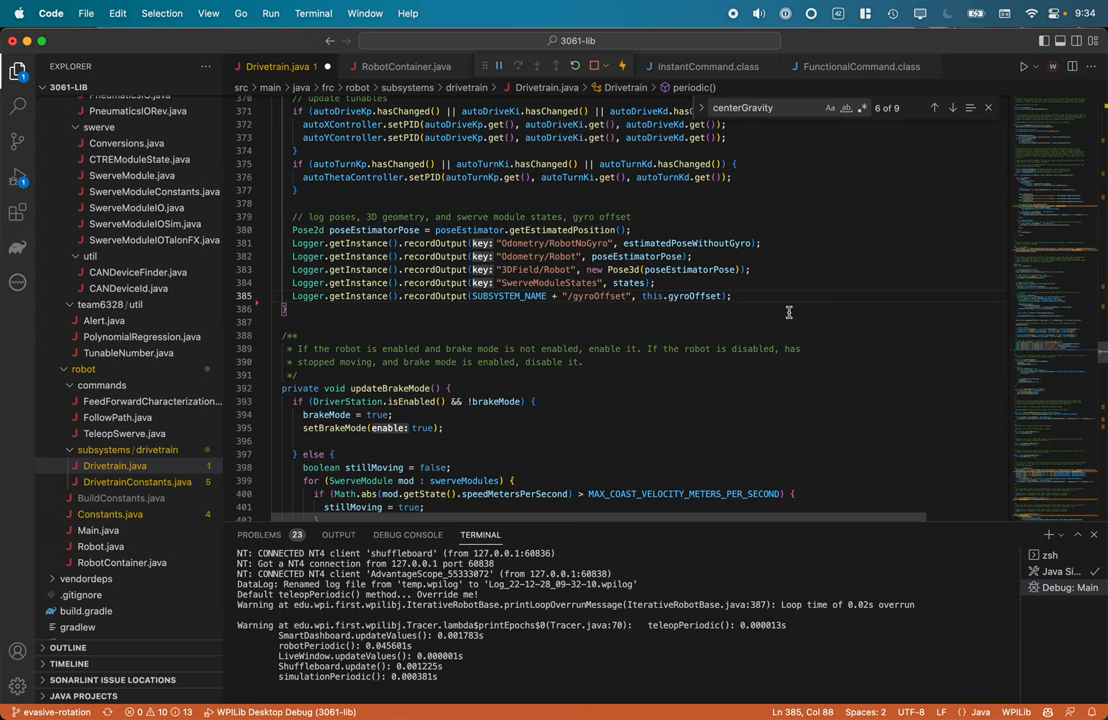